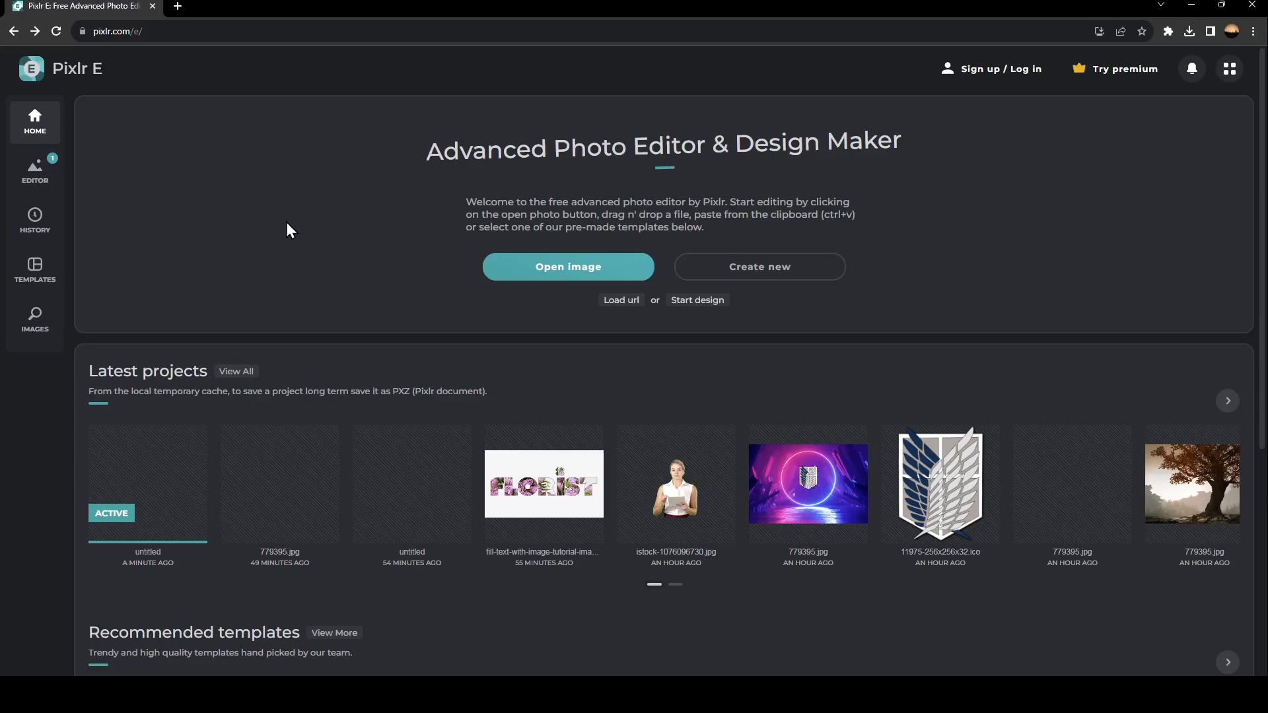
mouse_move(334, 176)
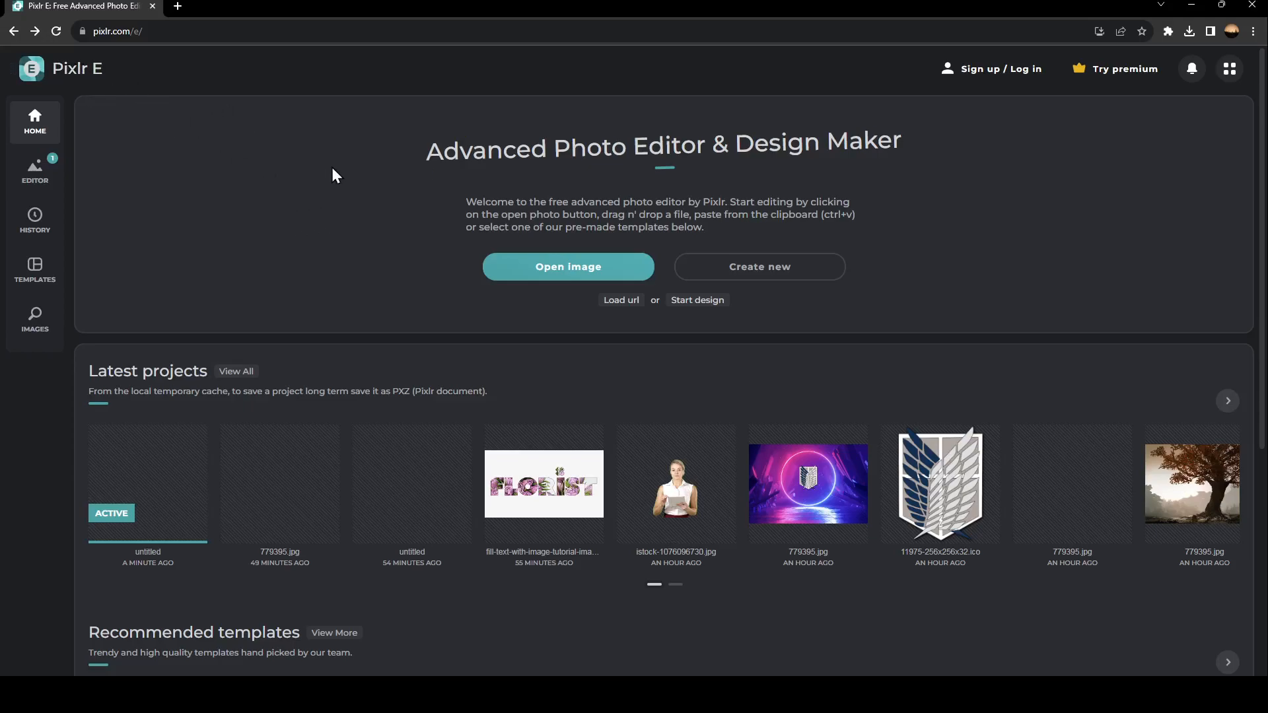
mouse_move(1207, 251)
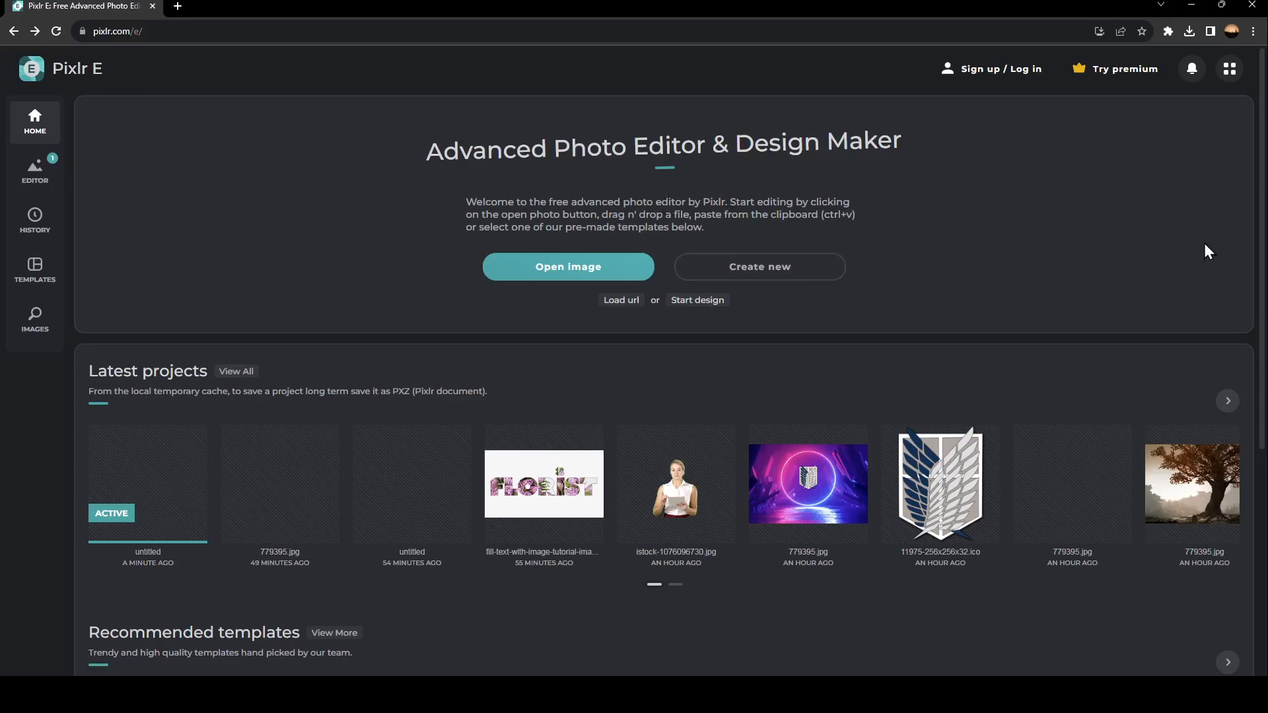
mouse_move(247, 210)
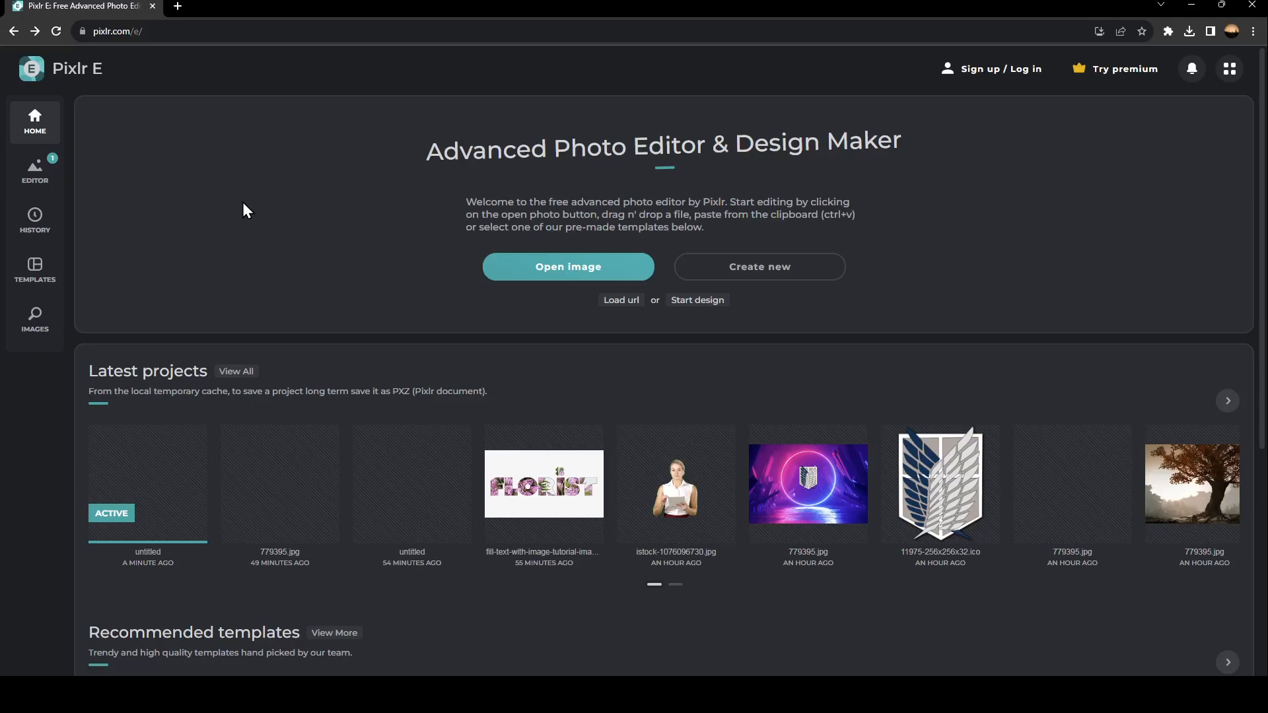
mouse_move(286, 185)
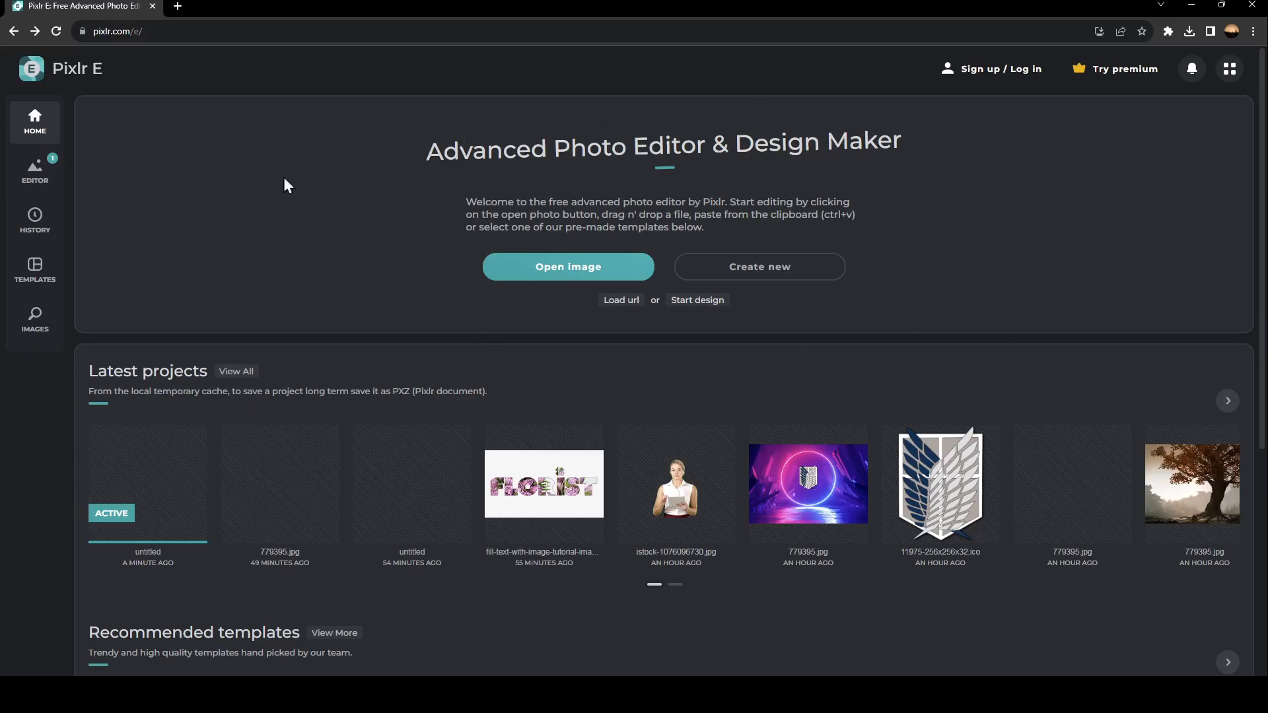
mouse_move(514, 317)
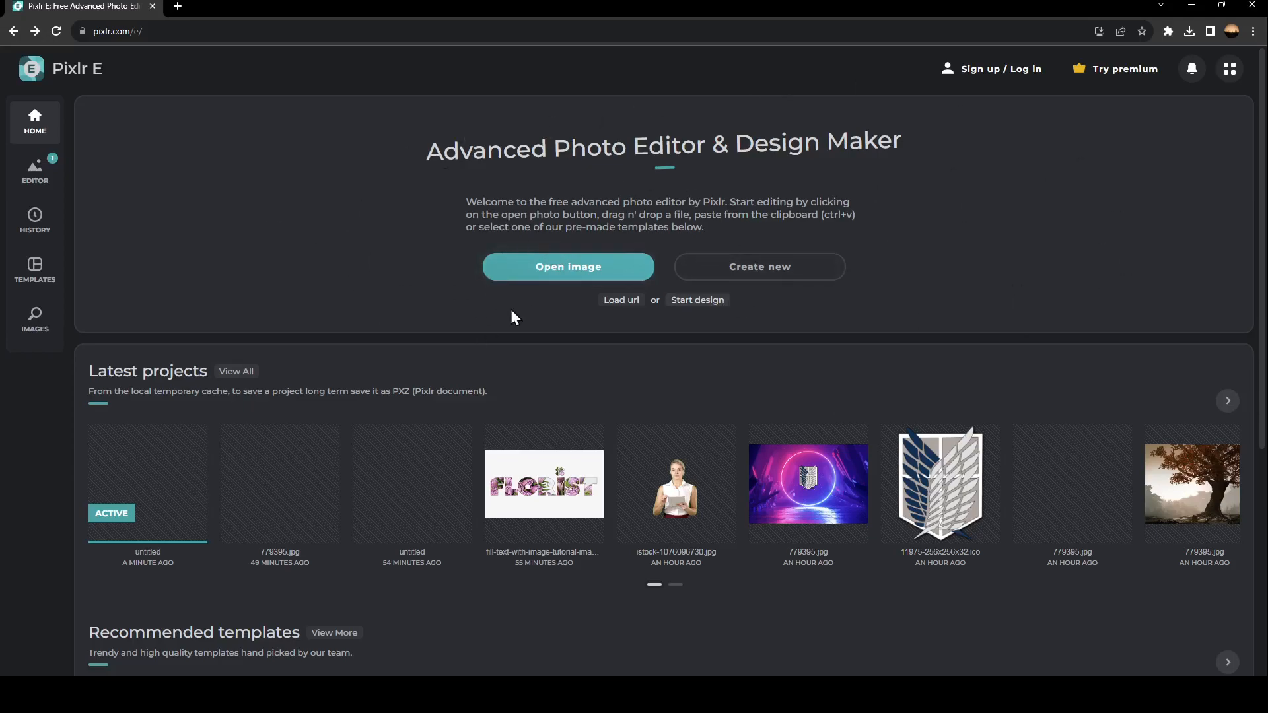
mouse_move(759, 267)
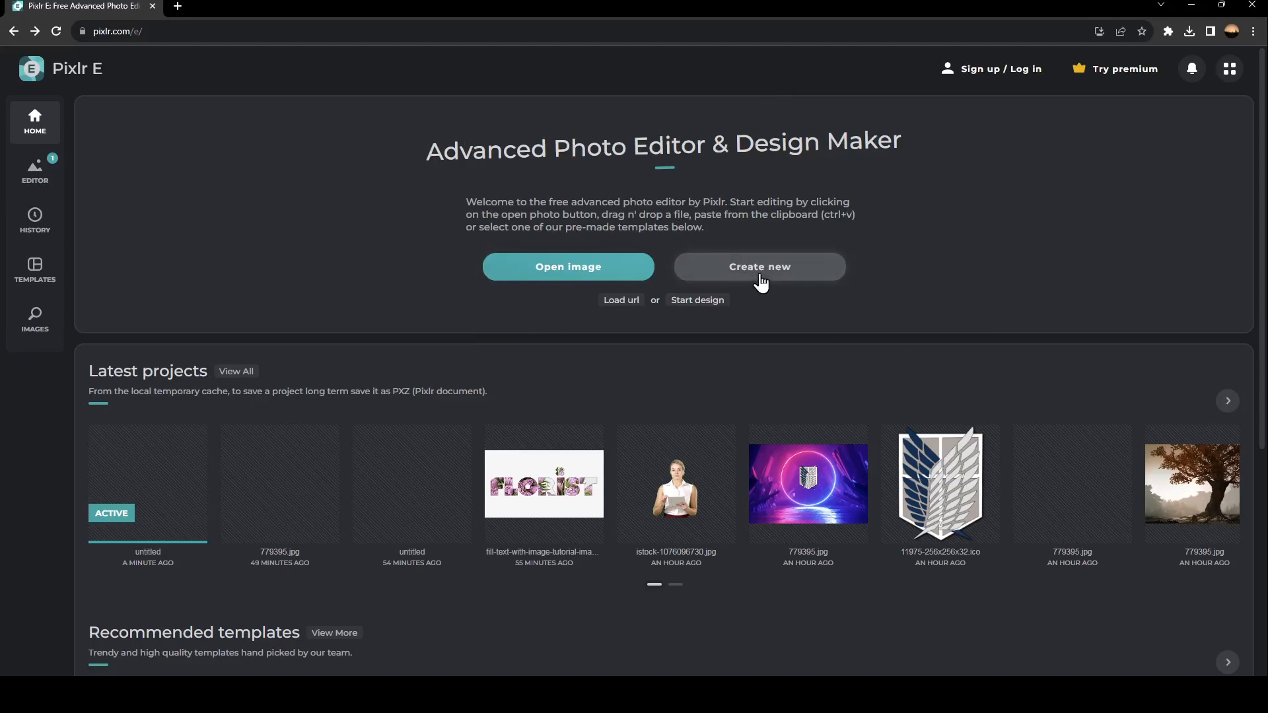
Start a new image and choose the Instagram Square 1080x1080 social preset
click(758, 266)
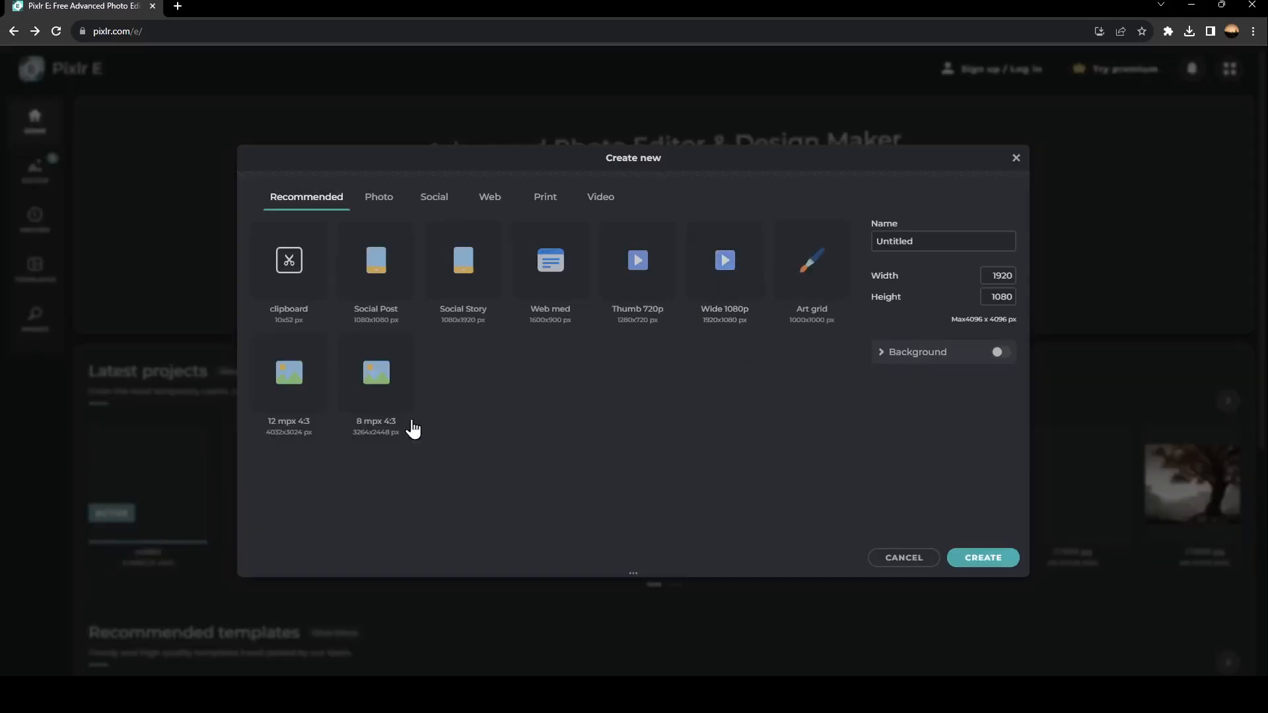
mouse_move(373, 230)
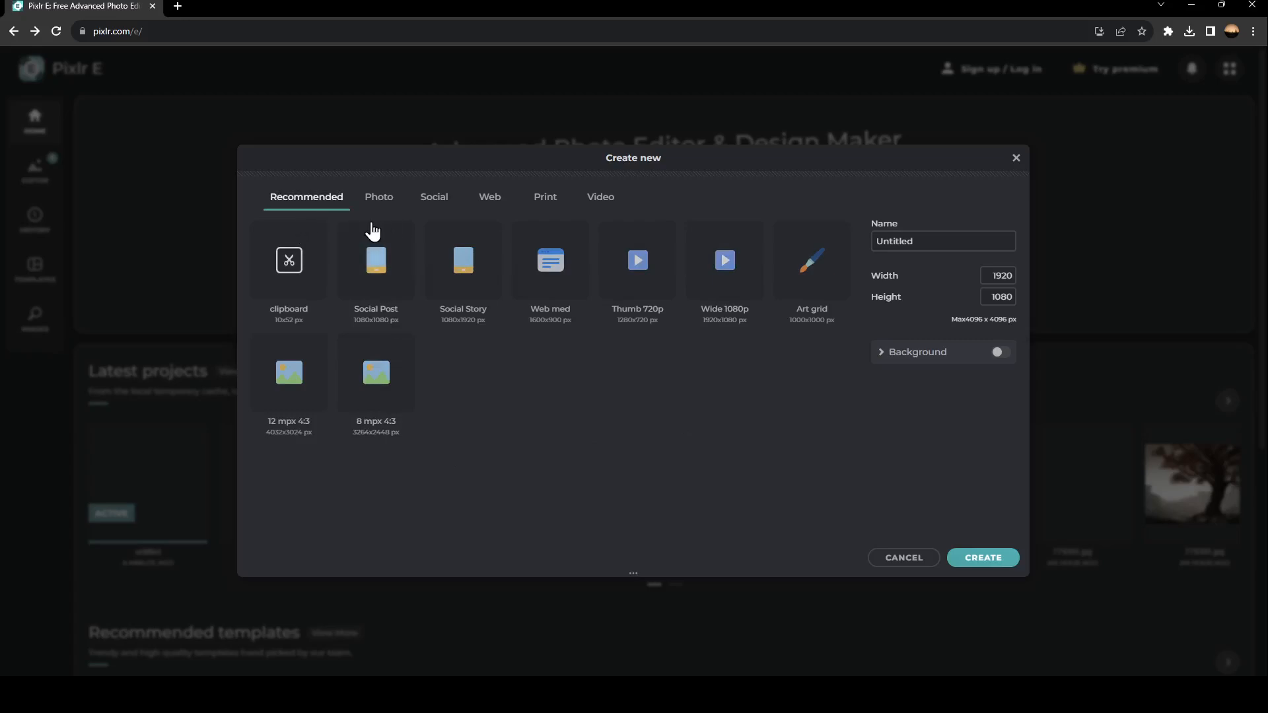
mouse_move(289, 343)
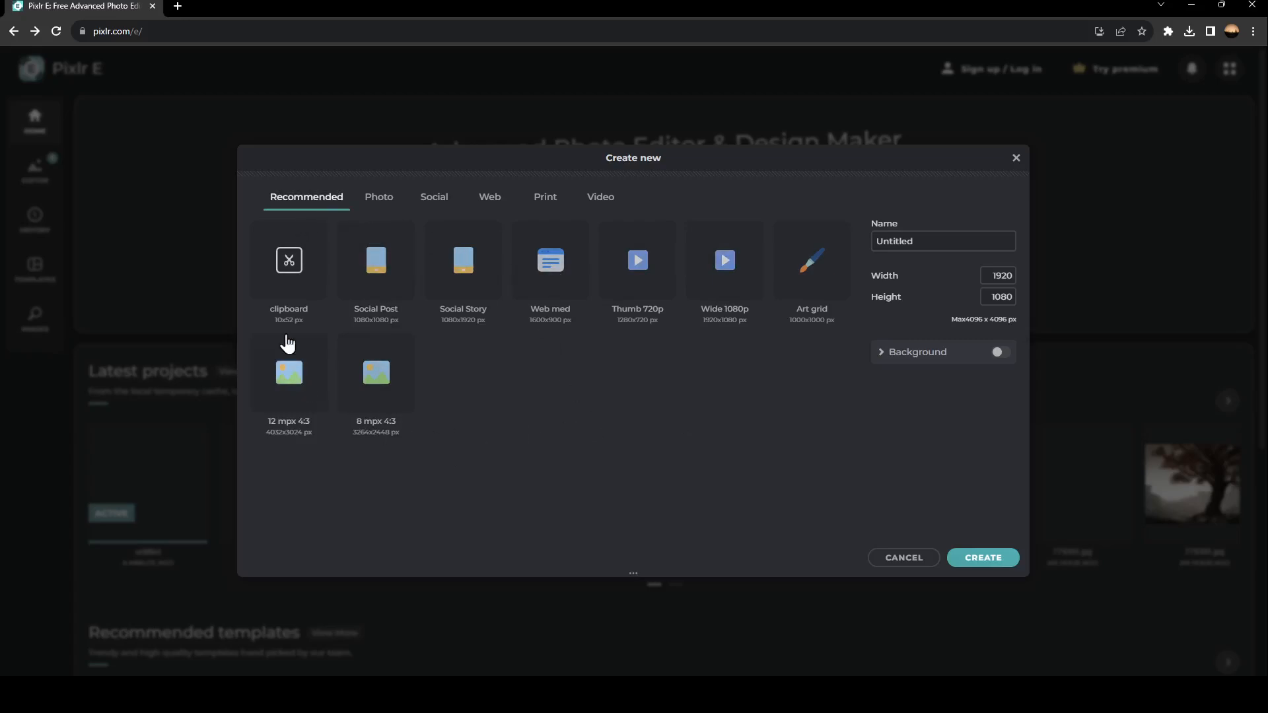
mouse_move(531, 402)
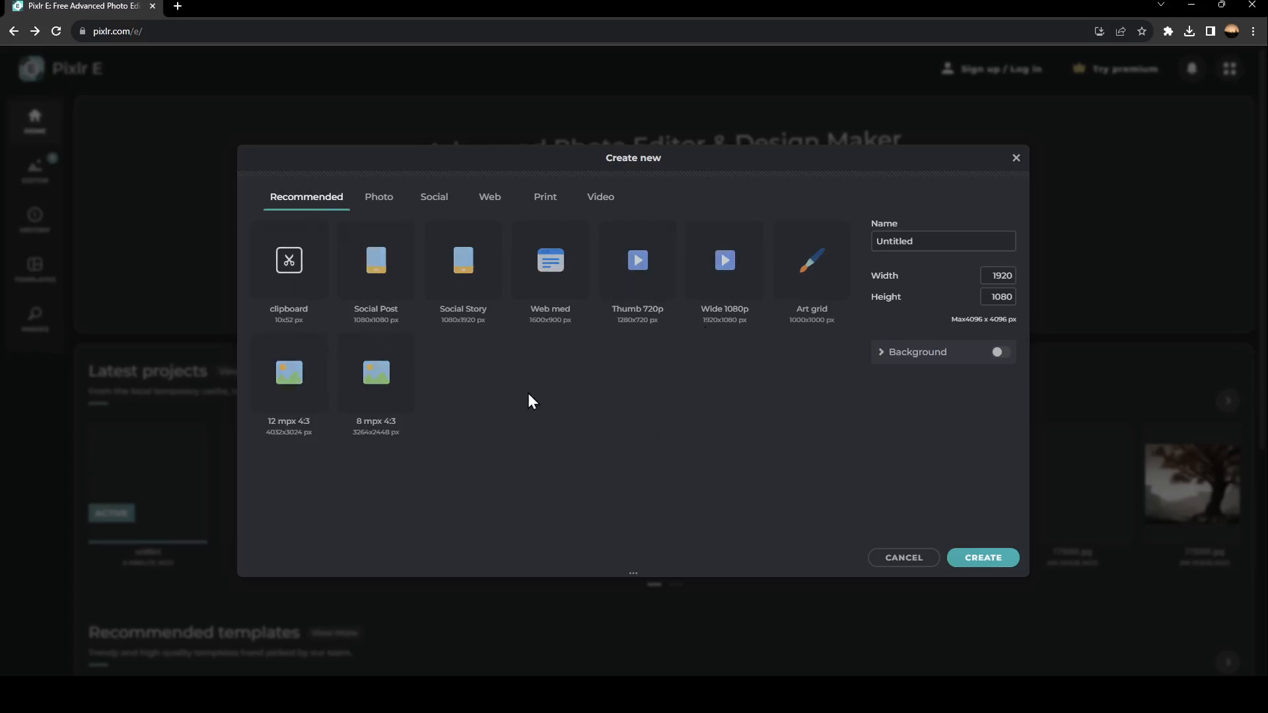
mouse_move(434, 197)
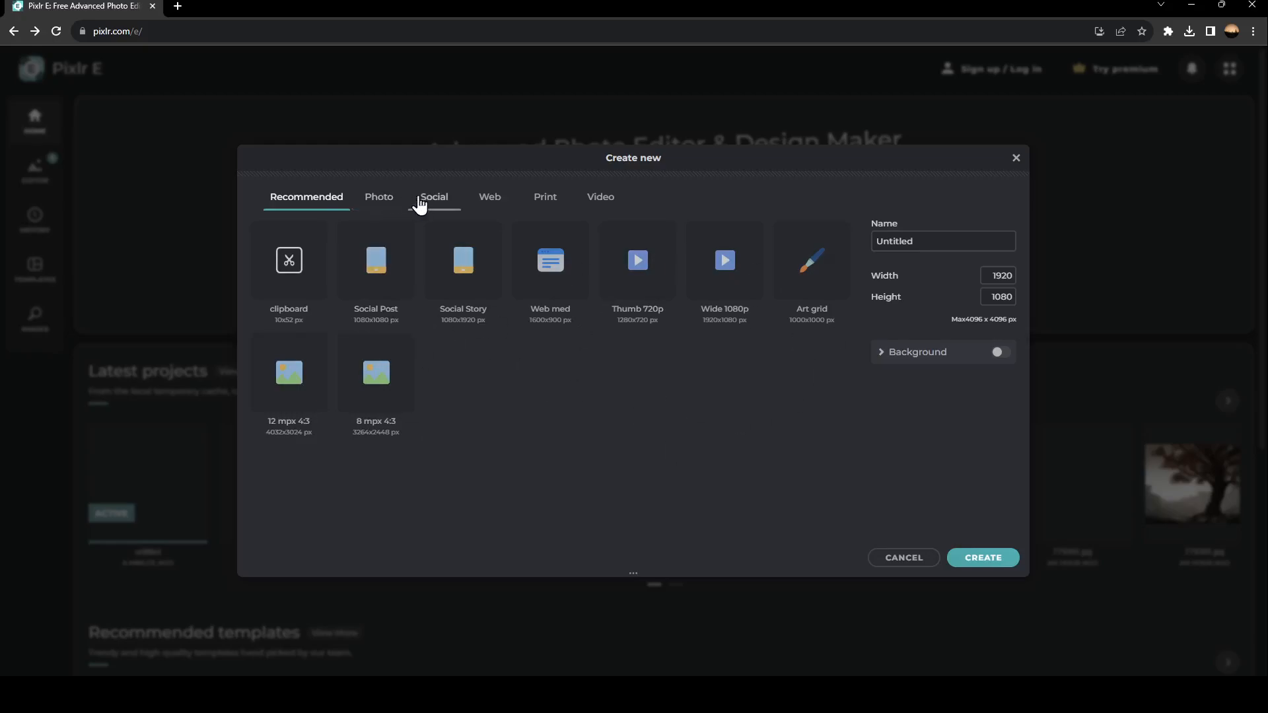
click(433, 197)
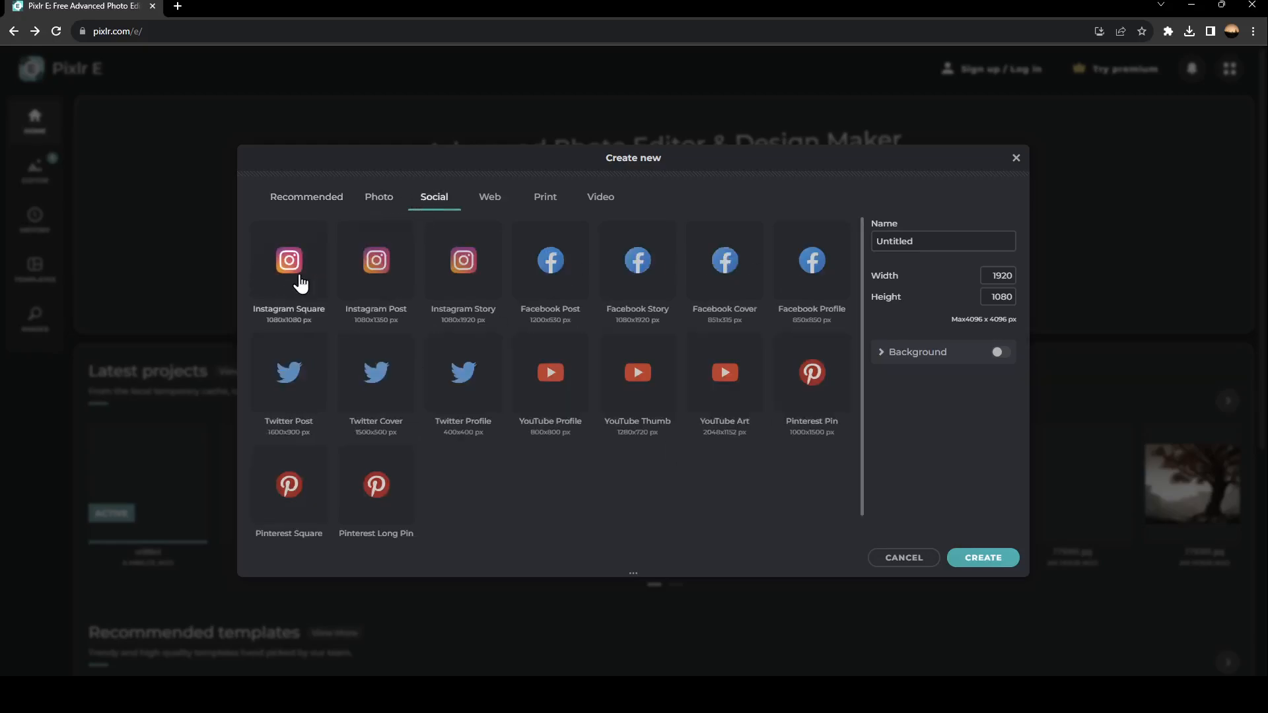
click(289, 260)
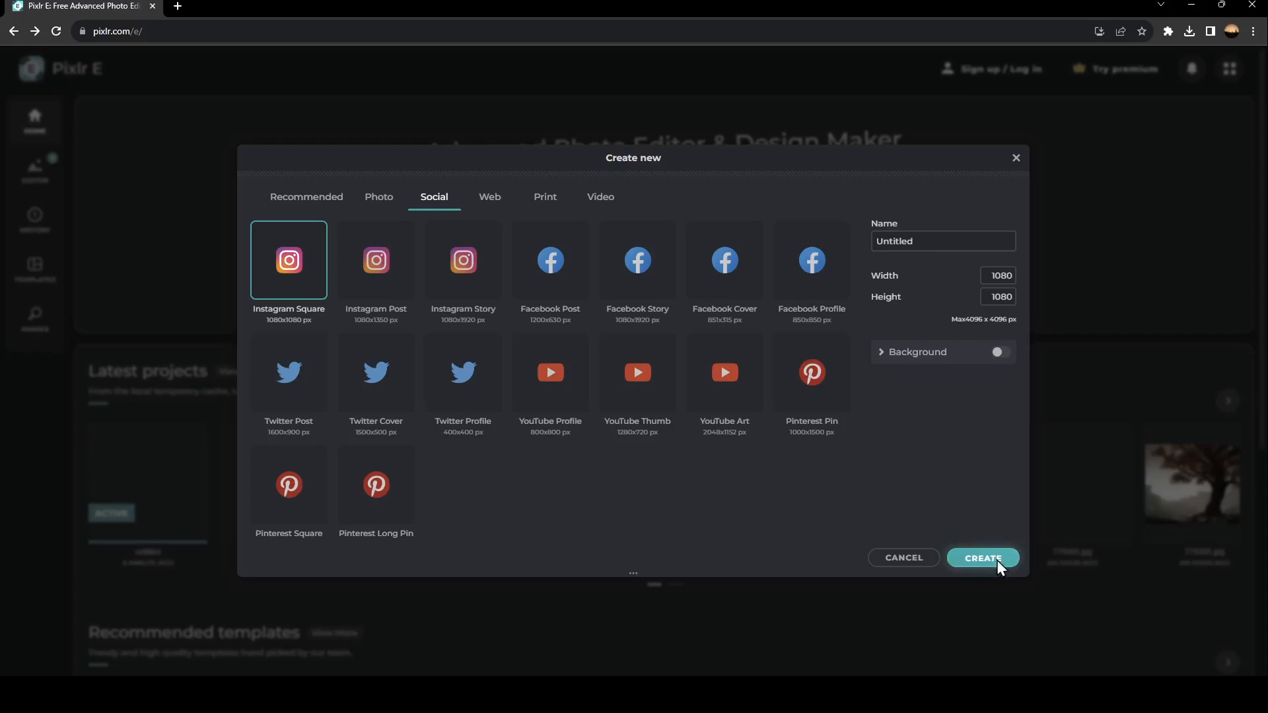
Create the blank 1080x1080 canvas in the editor
click(981, 558)
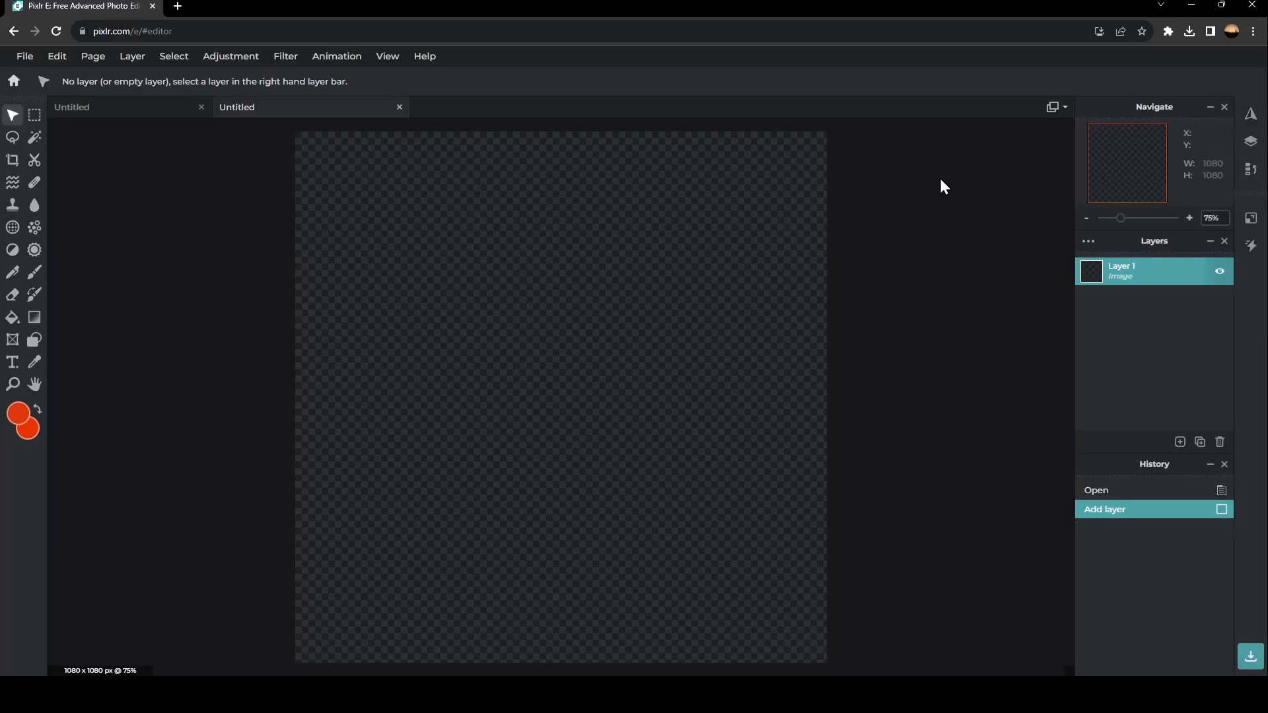
mouse_move(829, 253)
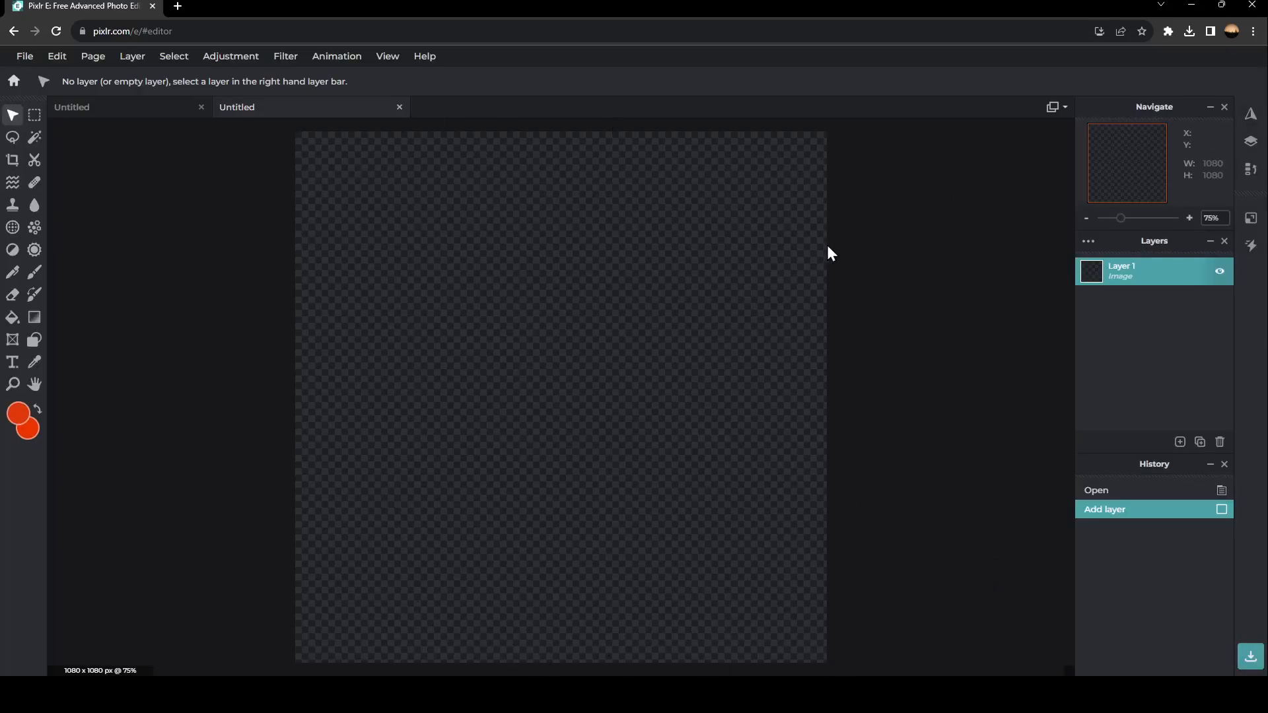
mouse_move(273, 9)
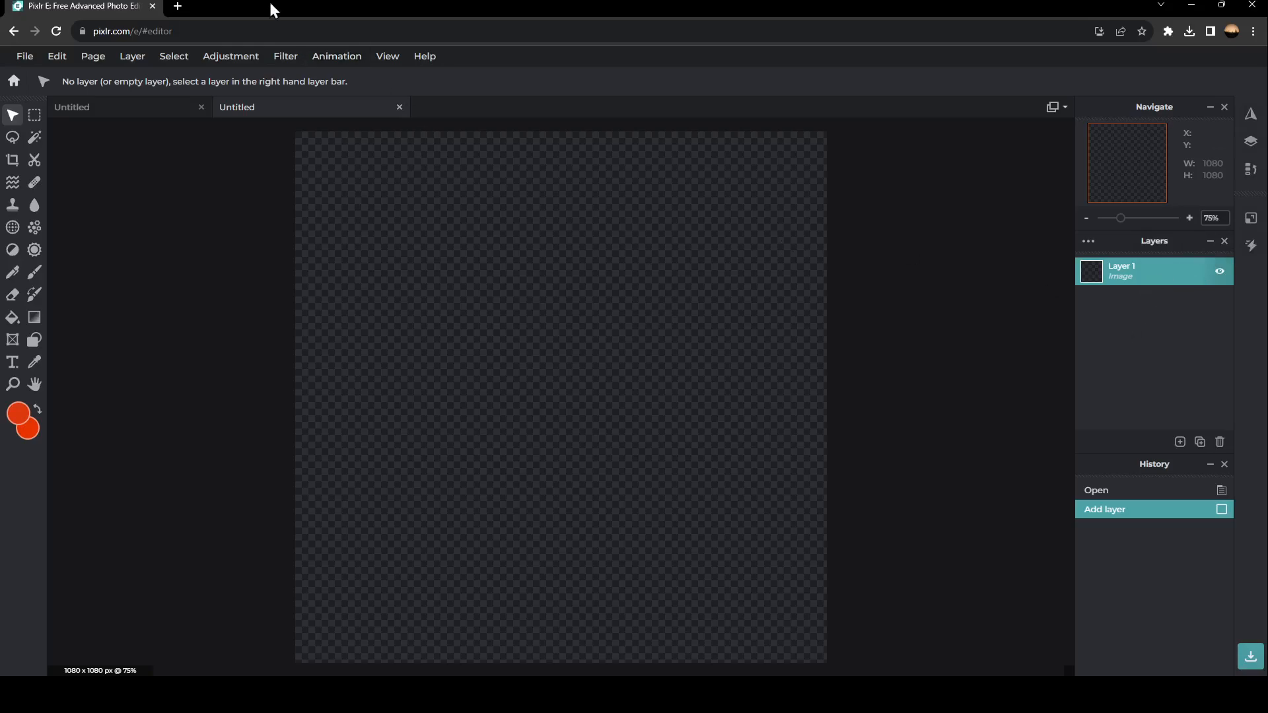
mouse_move(498, 306)
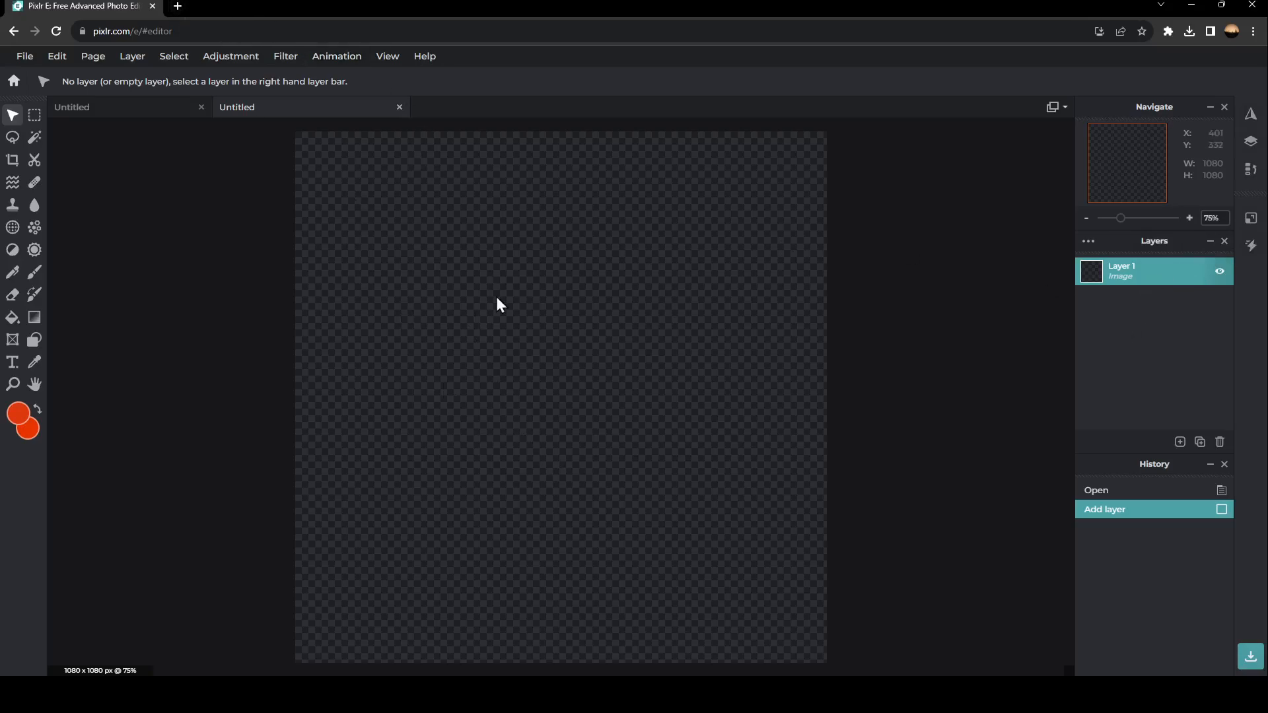
mouse_move(362, 212)
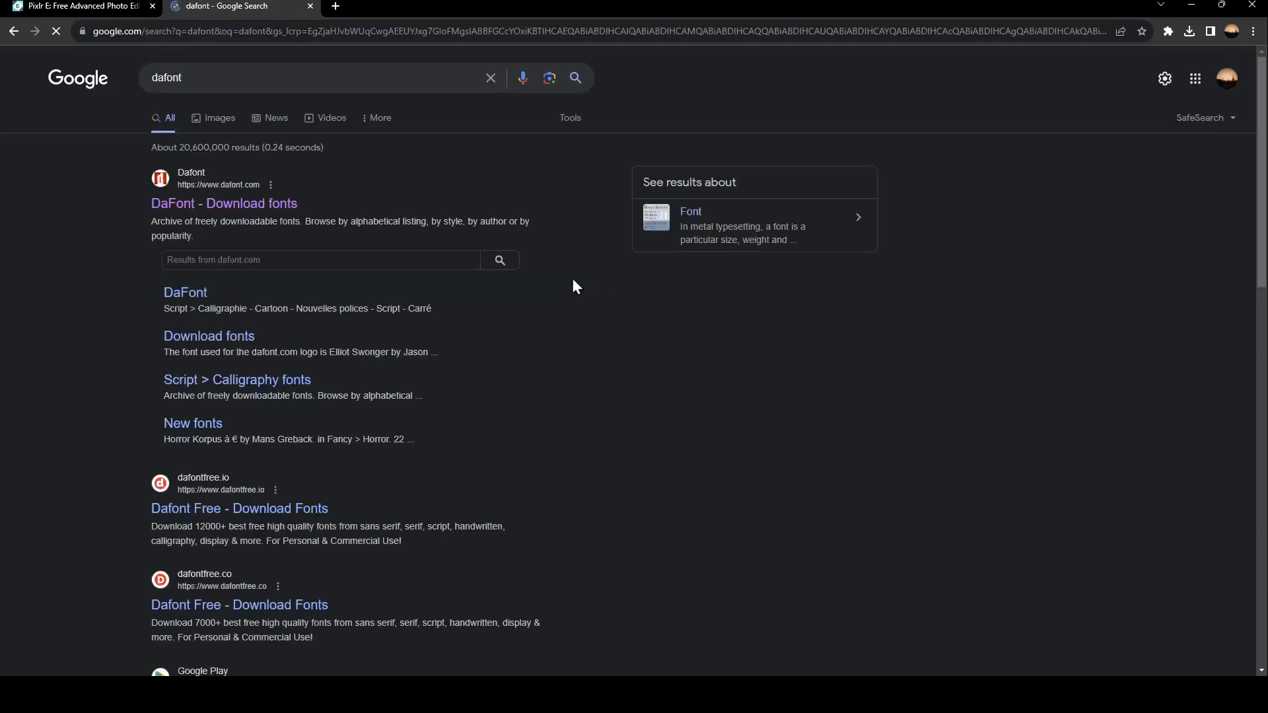
Go to the DaFont site from the Google results for dafont
click(225, 203)
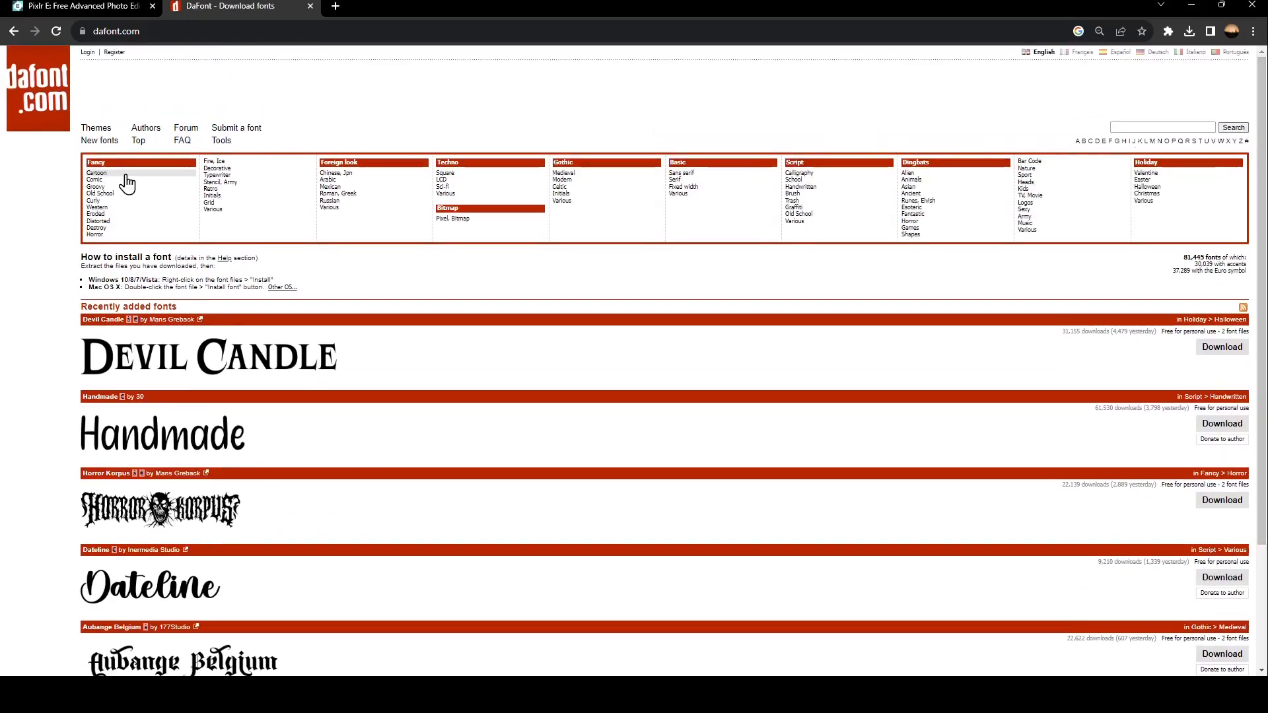
Browse the Fancy > Cartoon category and scroll through its font previews
click(96, 171)
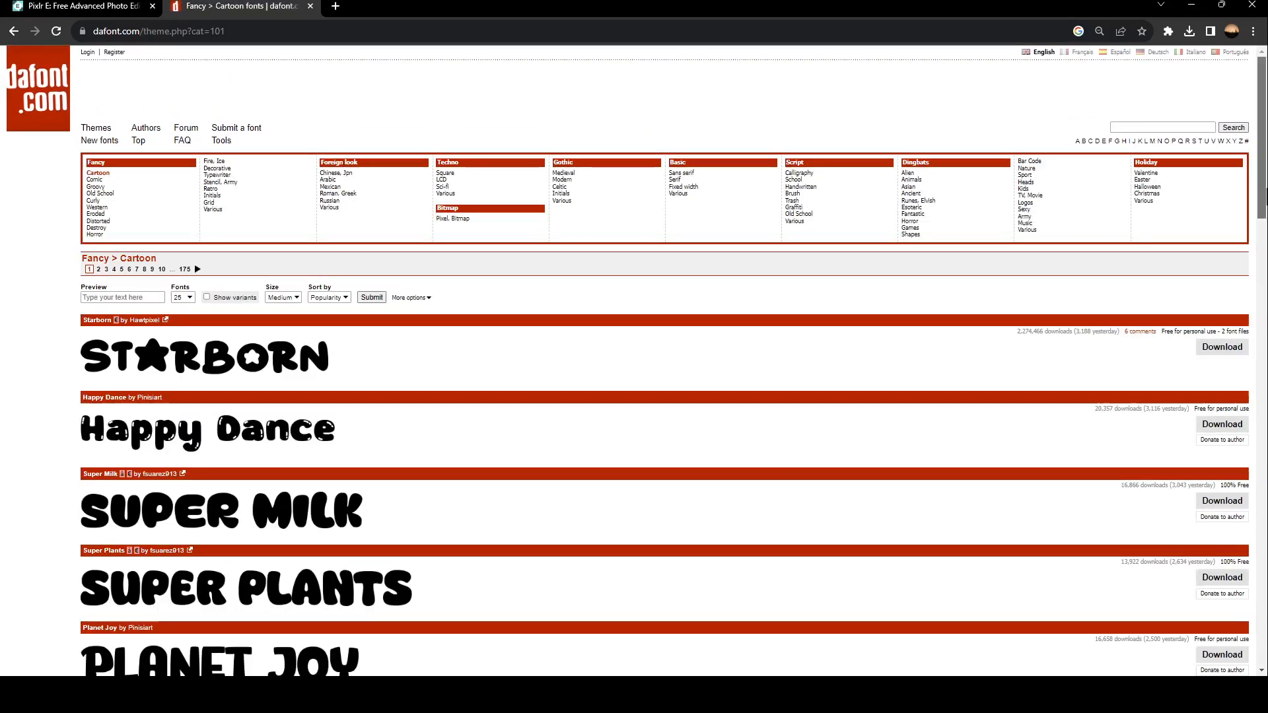
scroll(down, 3)
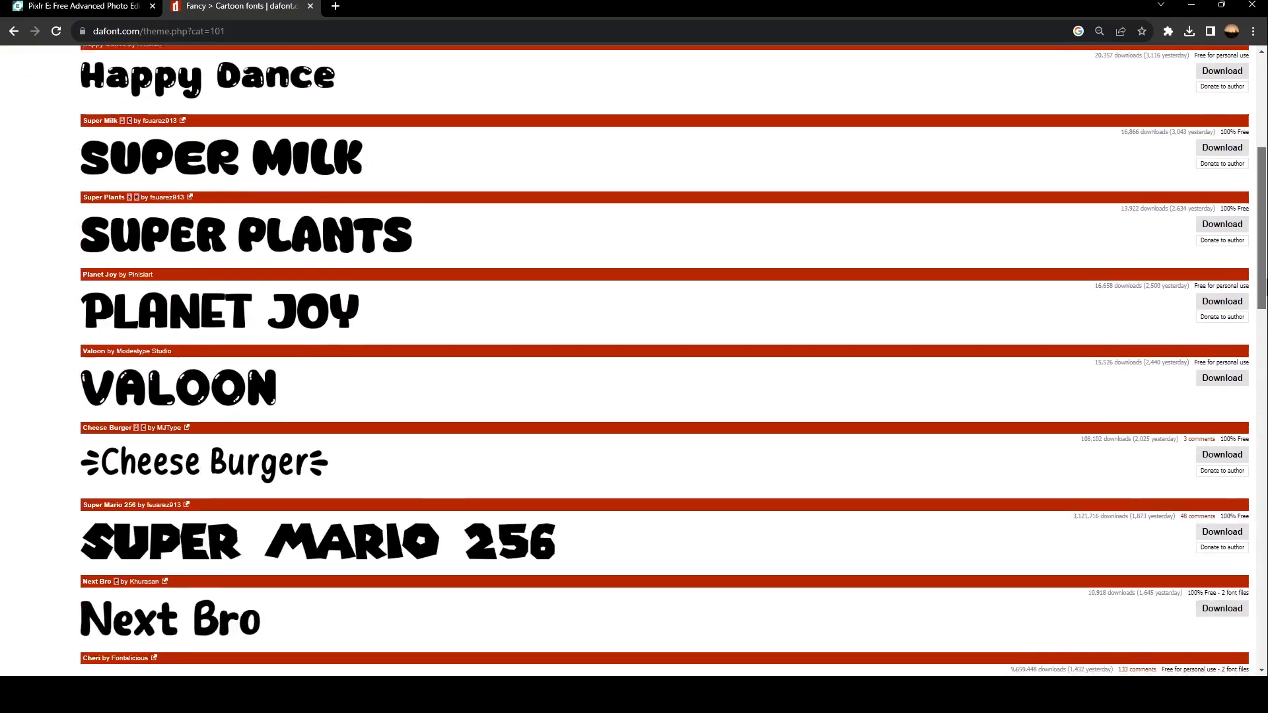
scroll(down, 3)
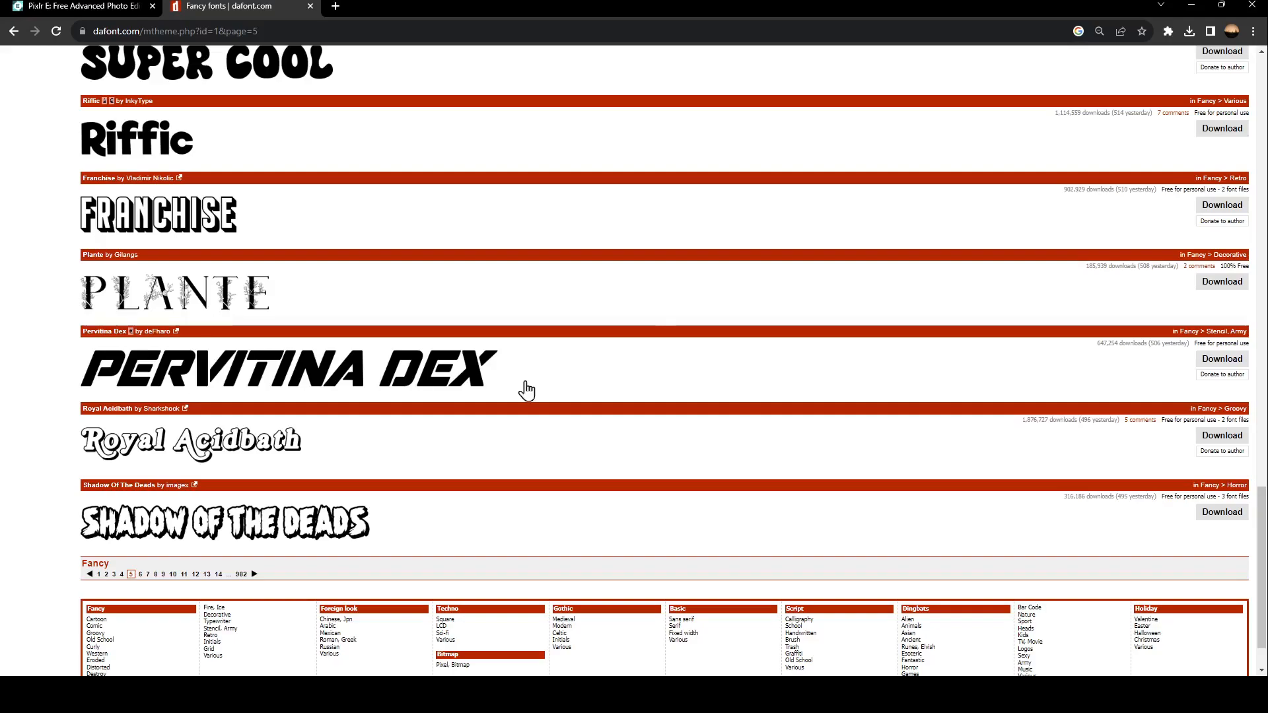
mouse_move(1222, 282)
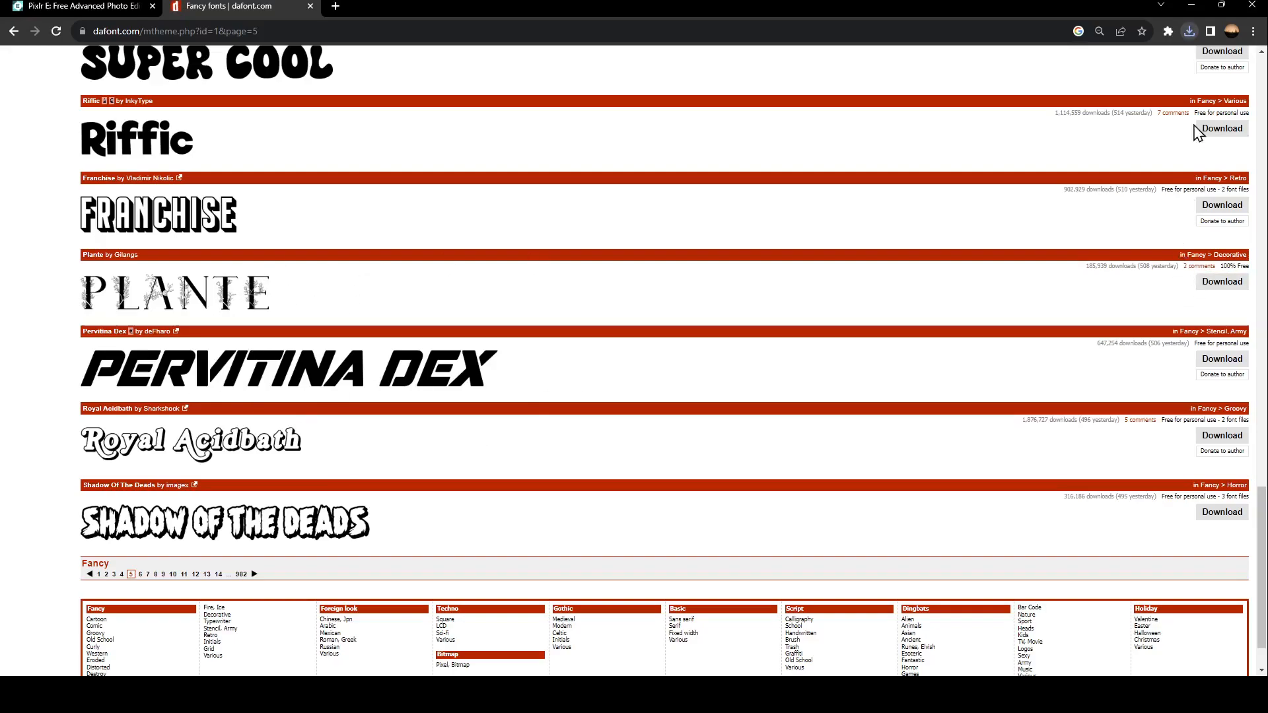
mouse_move(1187, 23)
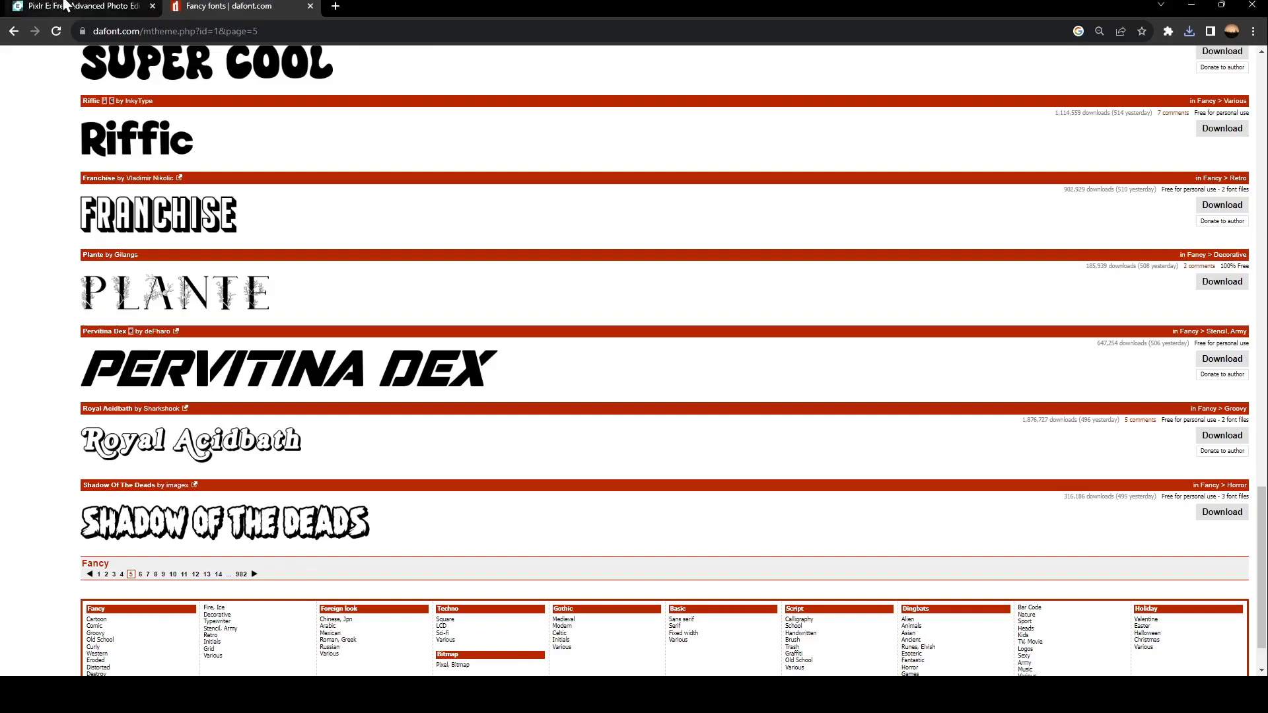
Back on the blank canvas, add a text layer reading LOGO with the Text tool
click(80, 7)
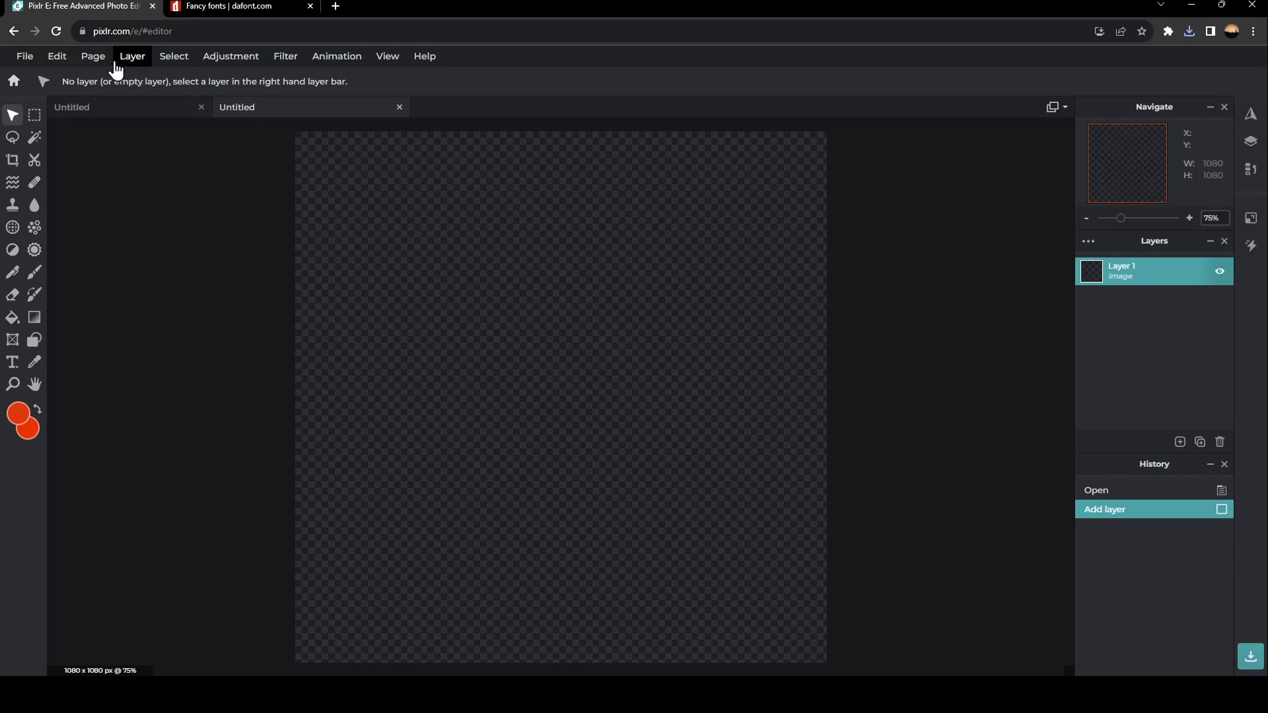
mouse_move(14, 209)
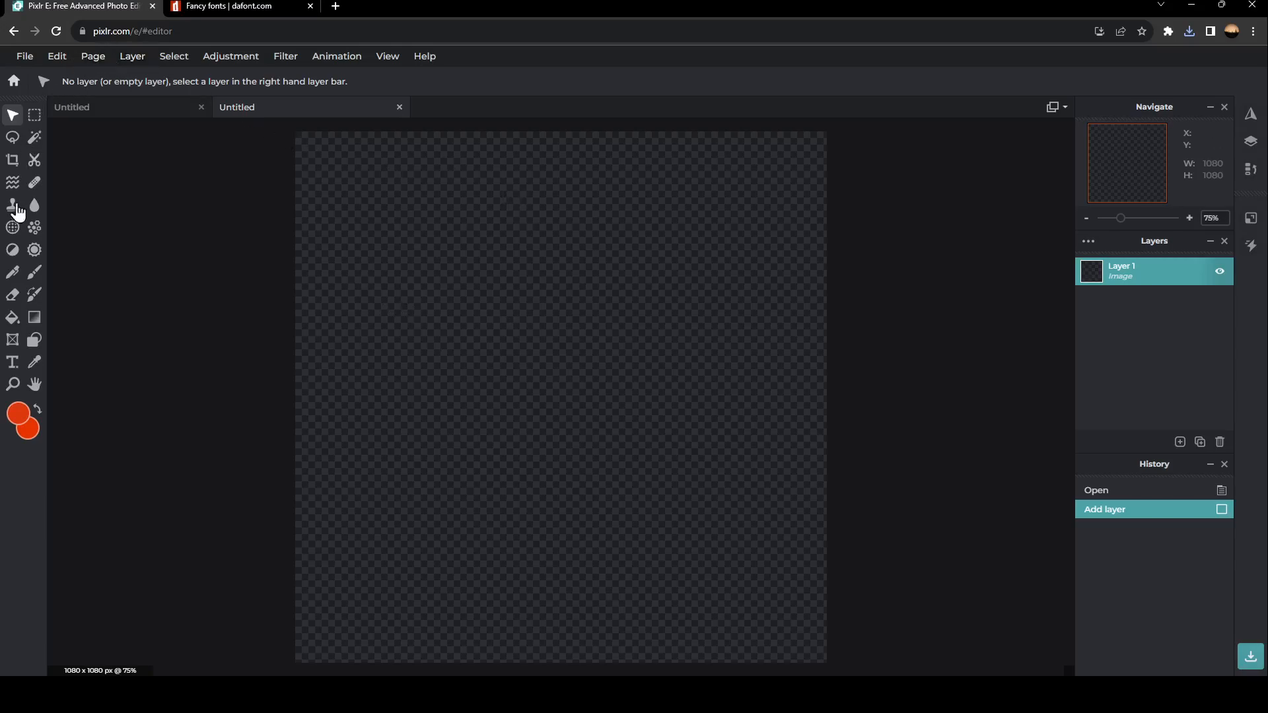
mouse_move(12, 362)
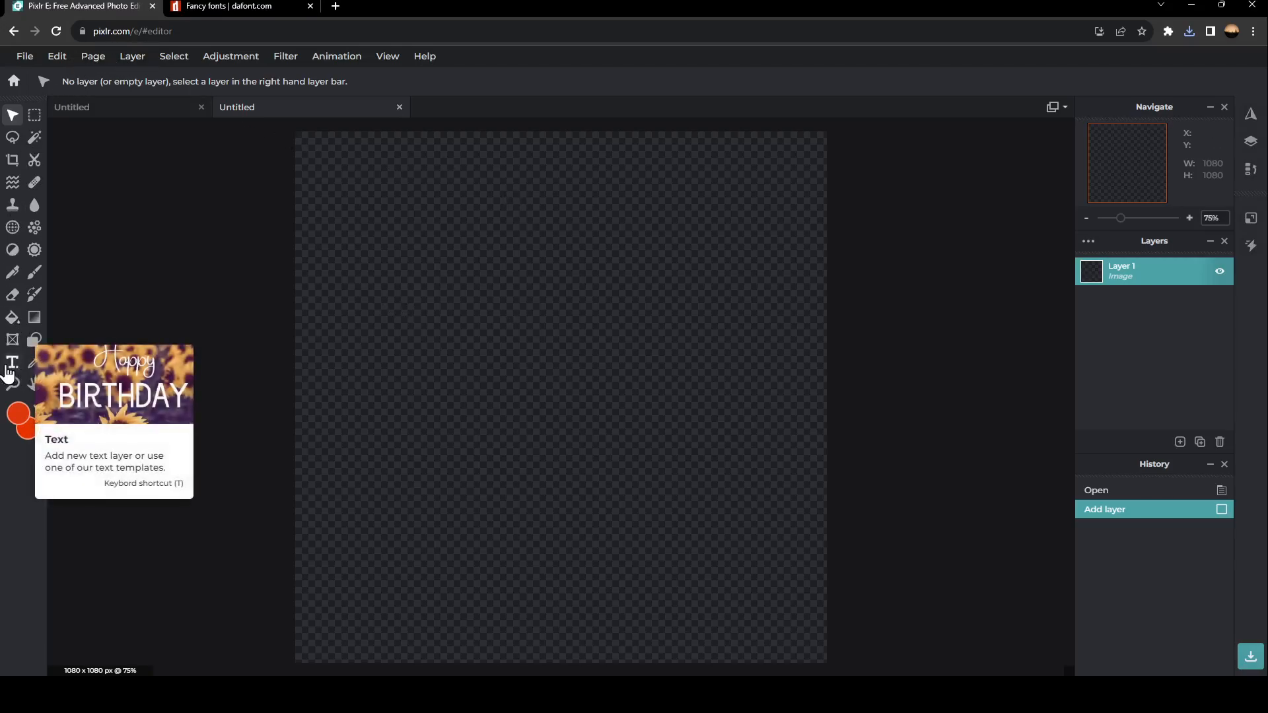
click(12, 362)
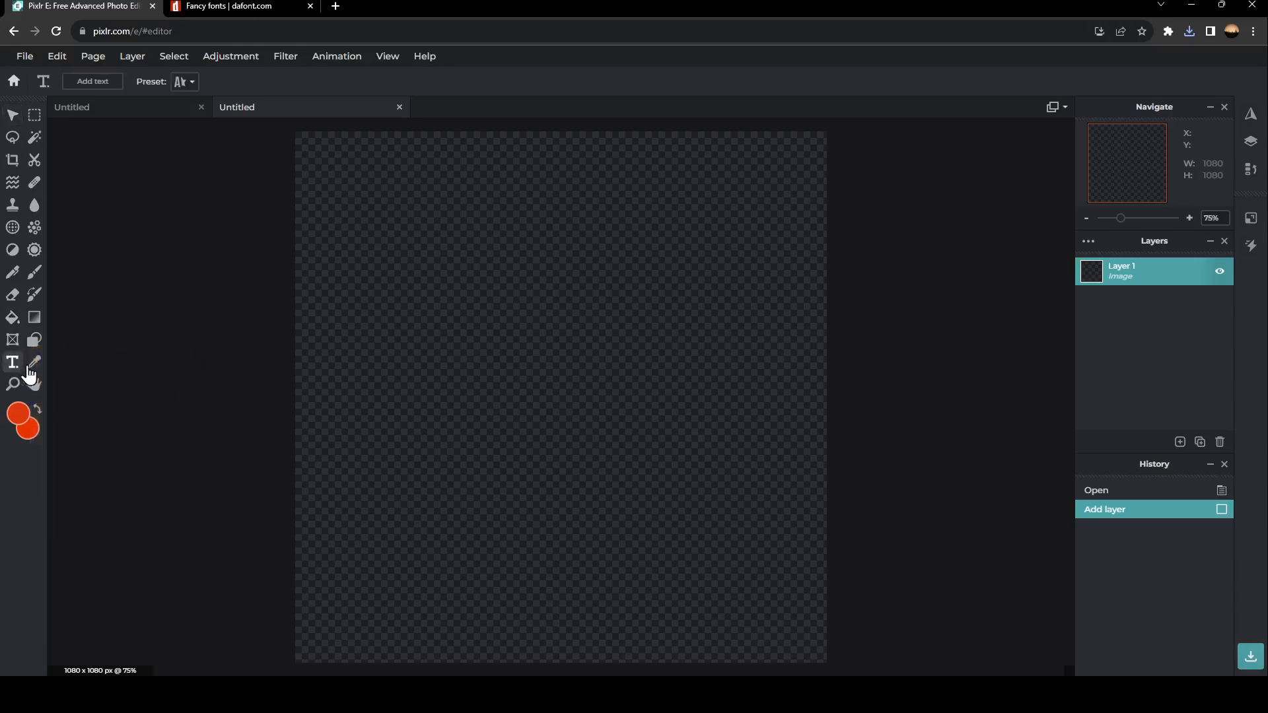
click(92, 81)
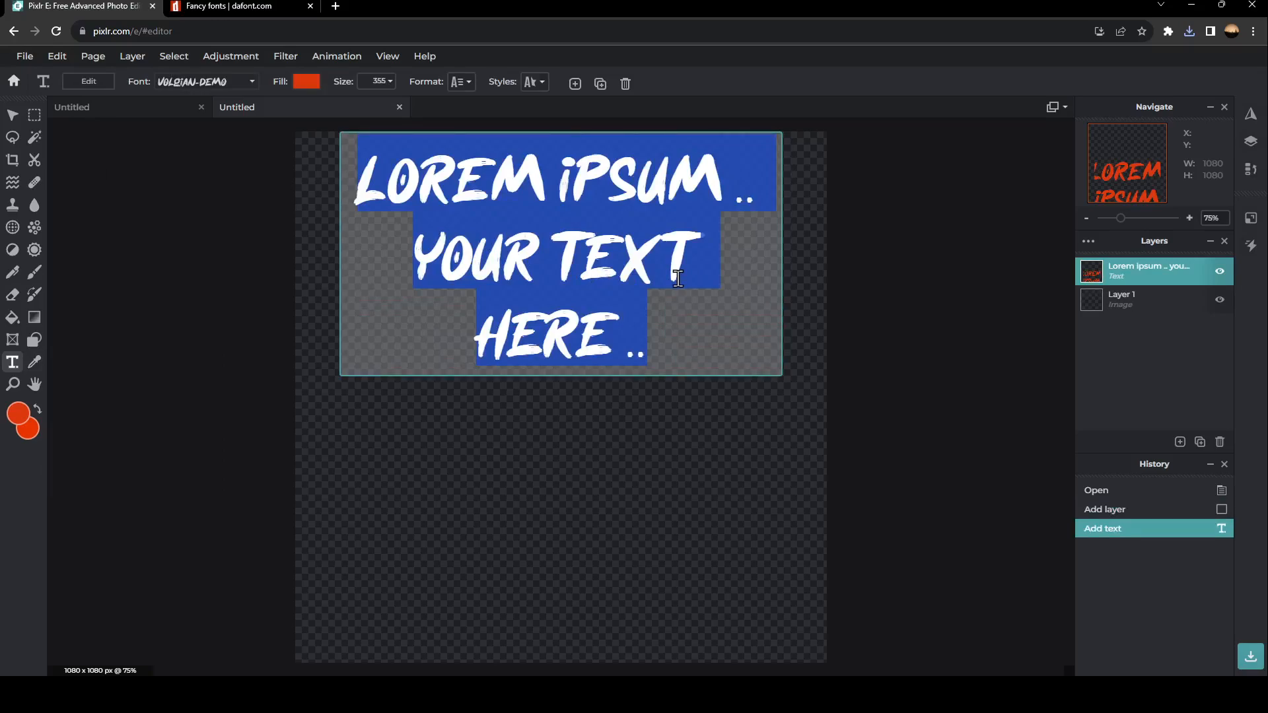
text(LOGO)
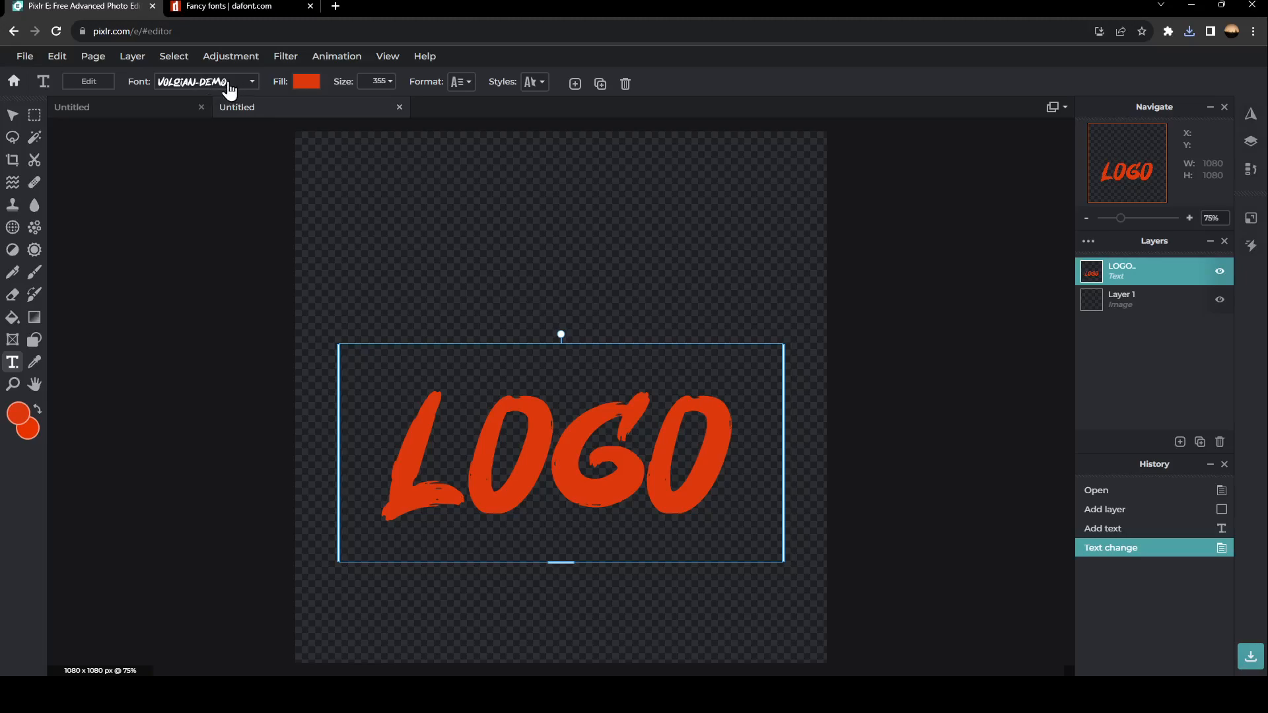
Load the downloaded PLANTE font via Add Local Font and apply it to the LOGO text
click(202, 82)
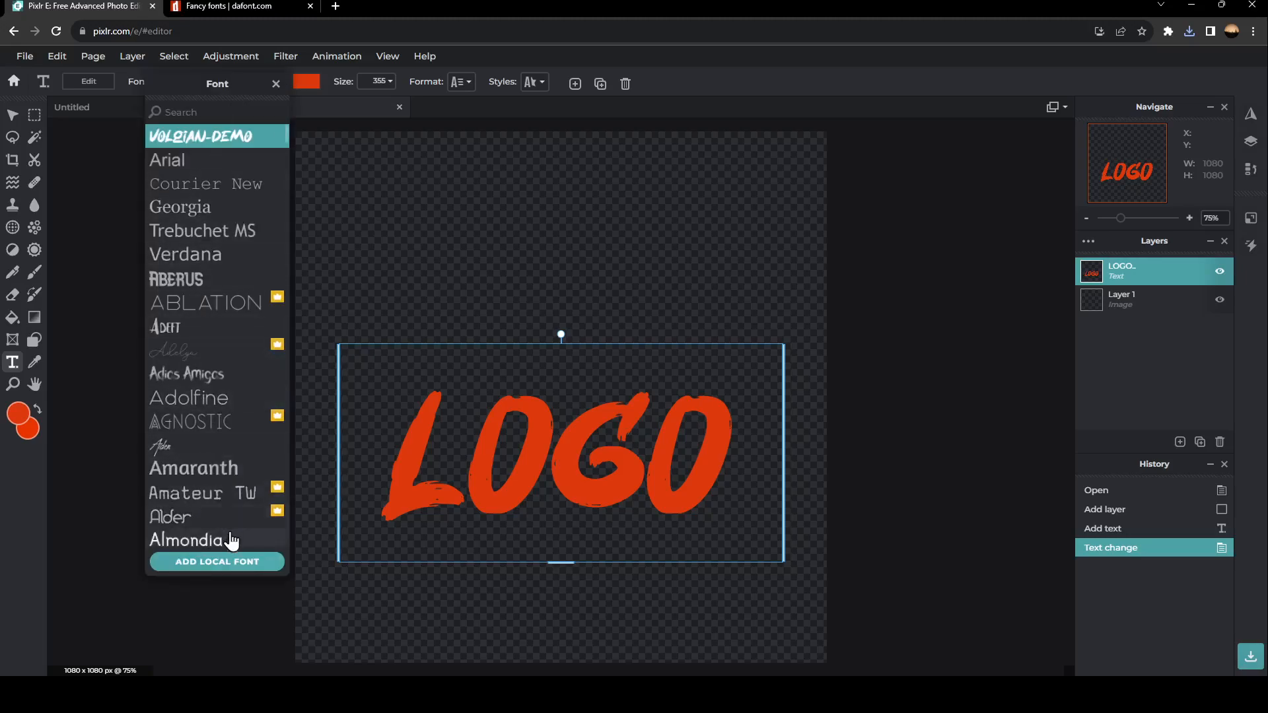
click(186, 539)
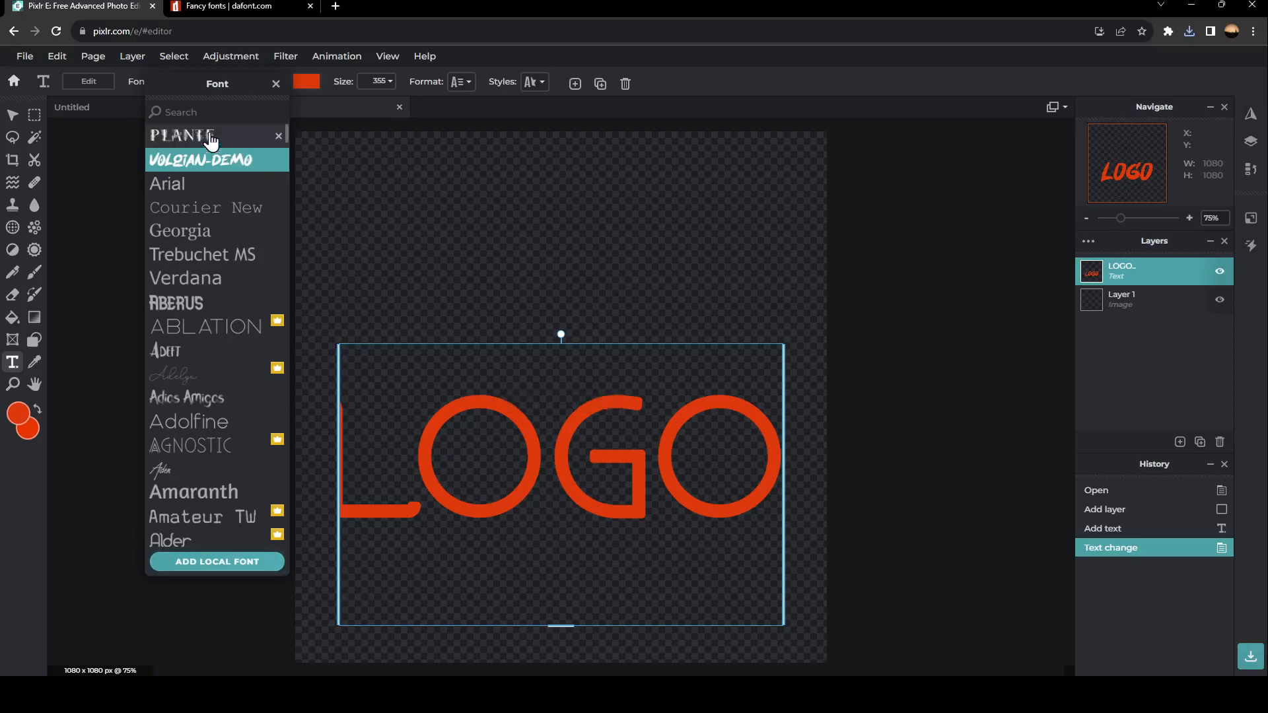
mouse_move(300, 236)
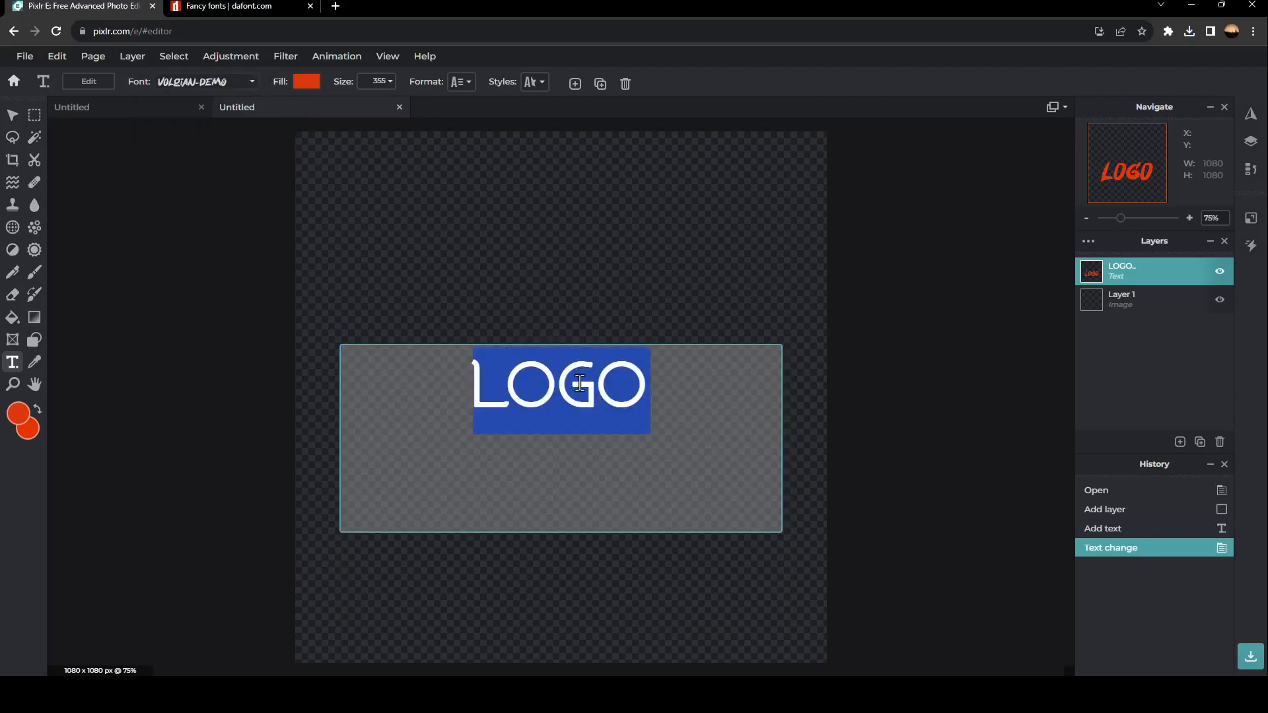
click(206, 81)
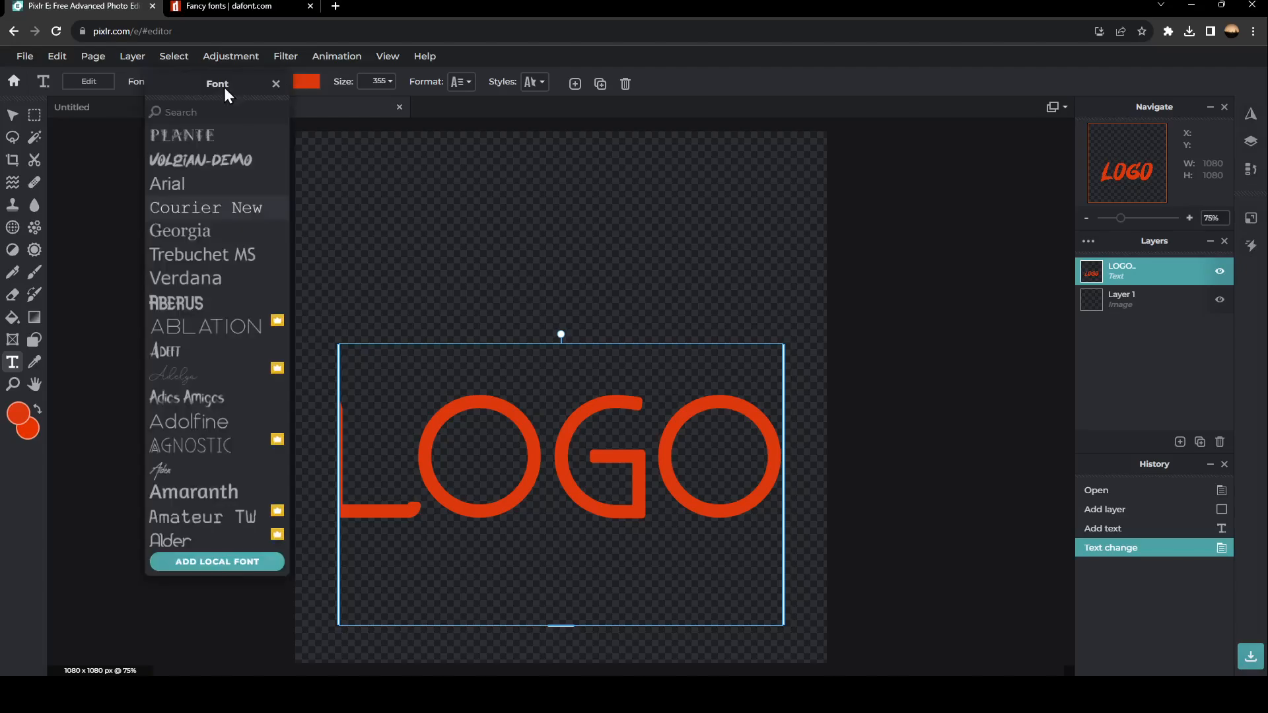
click(182, 135)
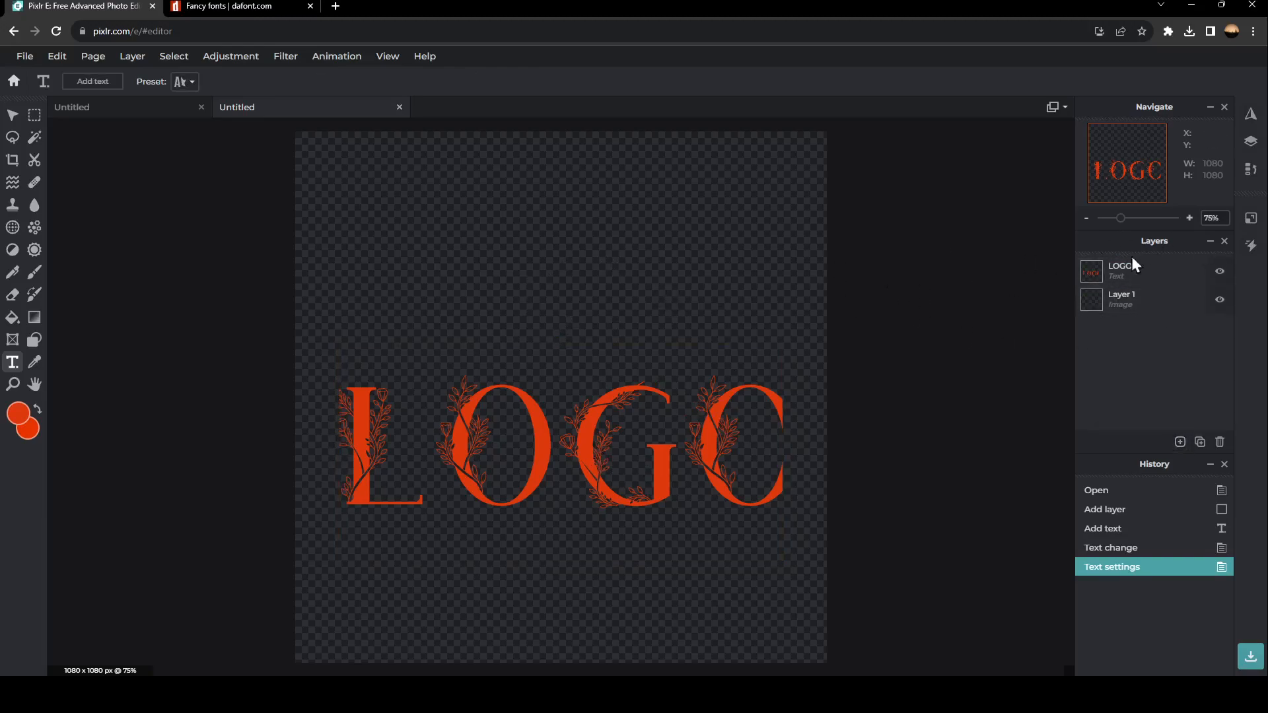
Add the neon purple circle image as a new layer
click(1180, 443)
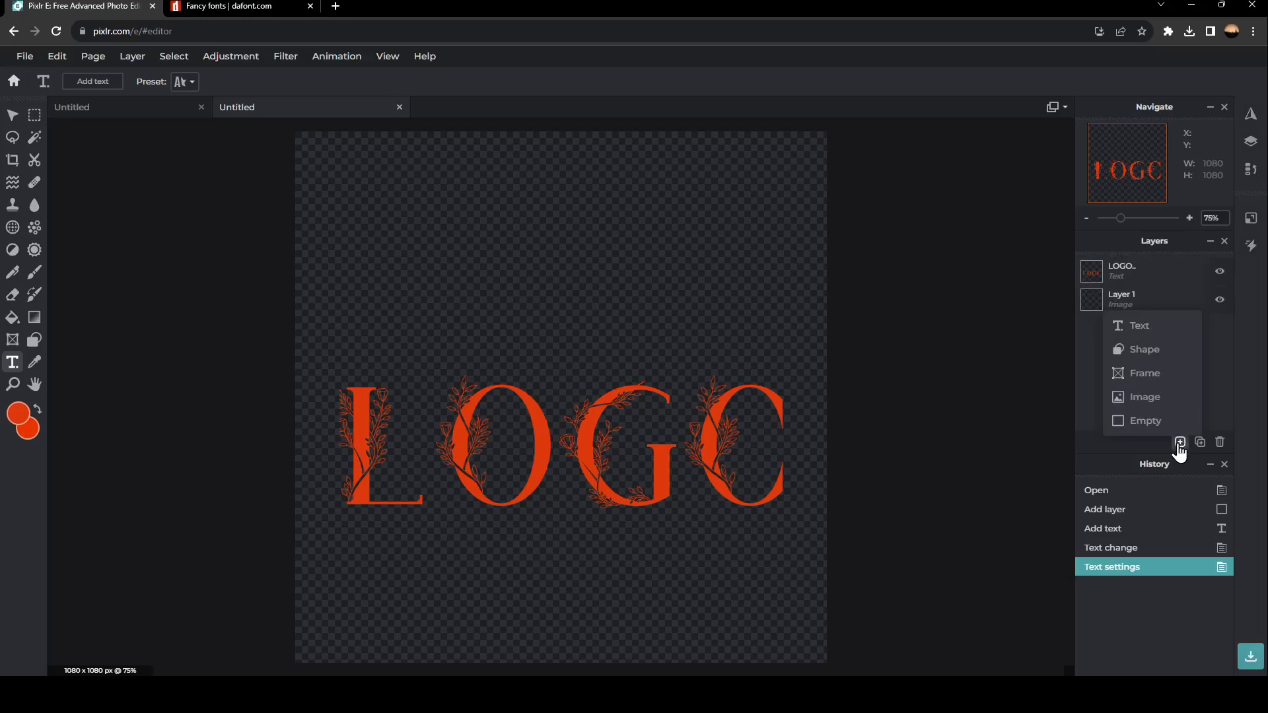
mouse_move(1144, 398)
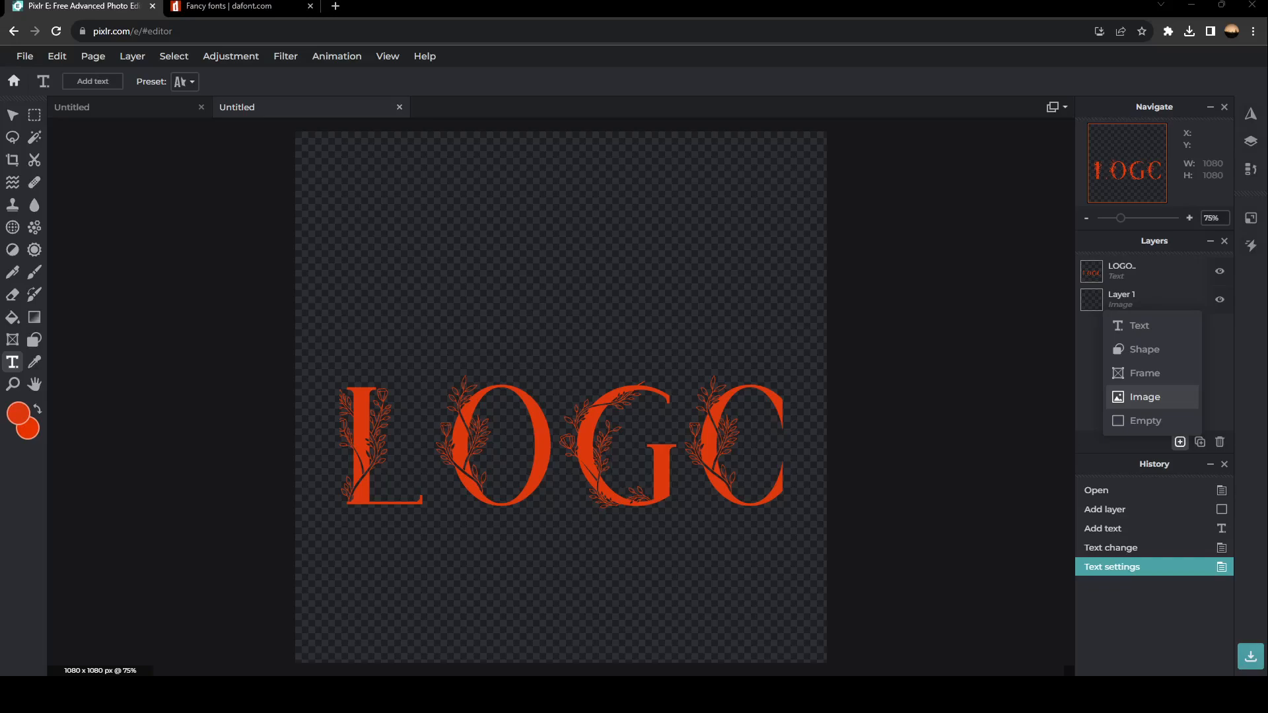
click(1144, 396)
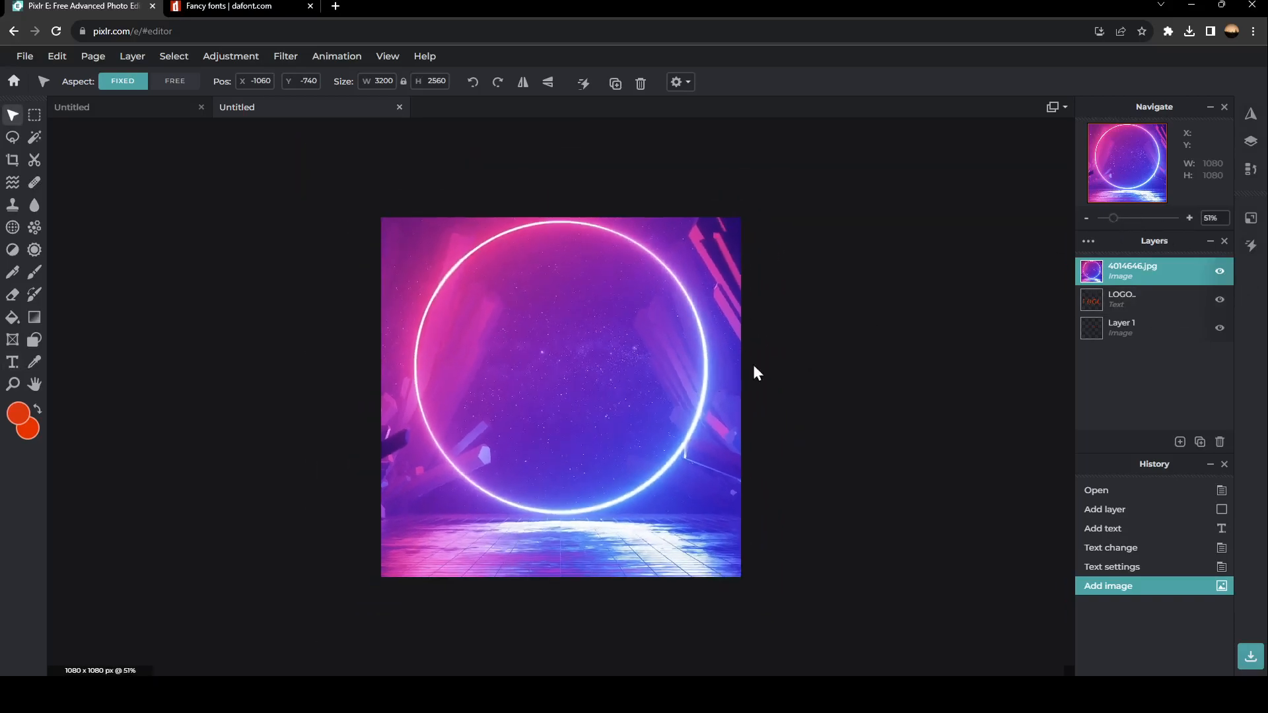
mouse_move(617, 397)
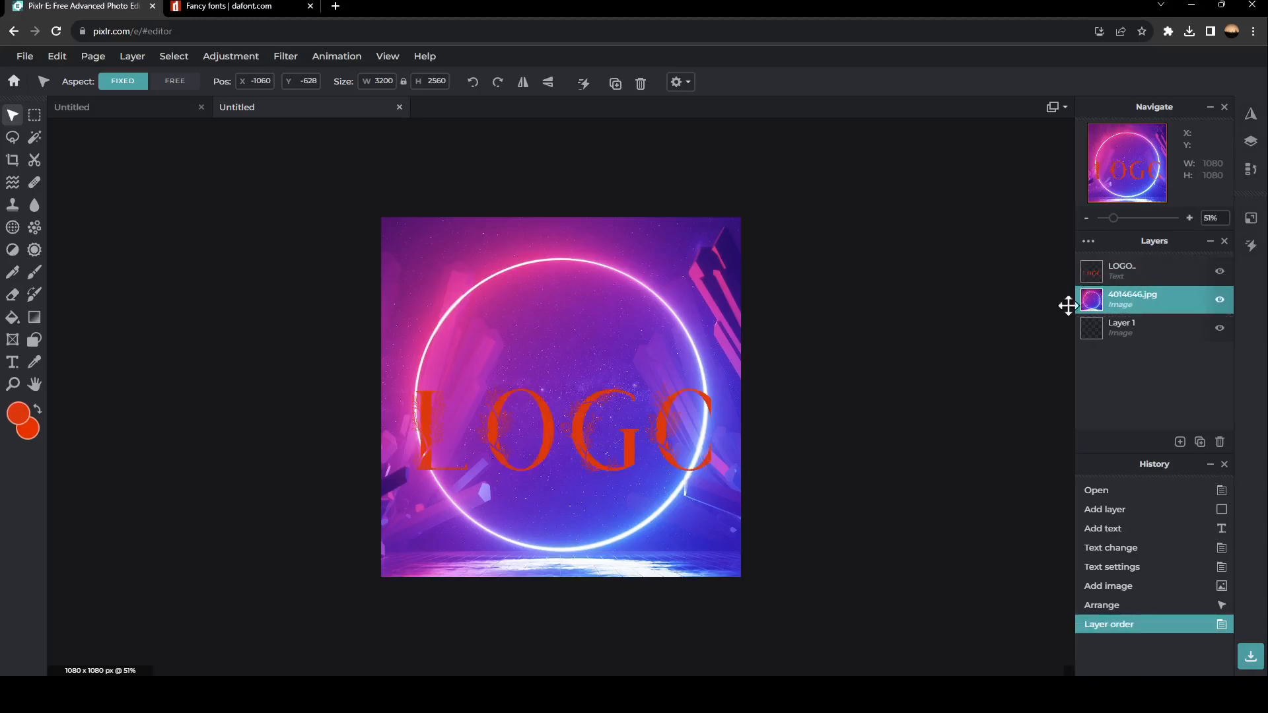
click(1148, 271)
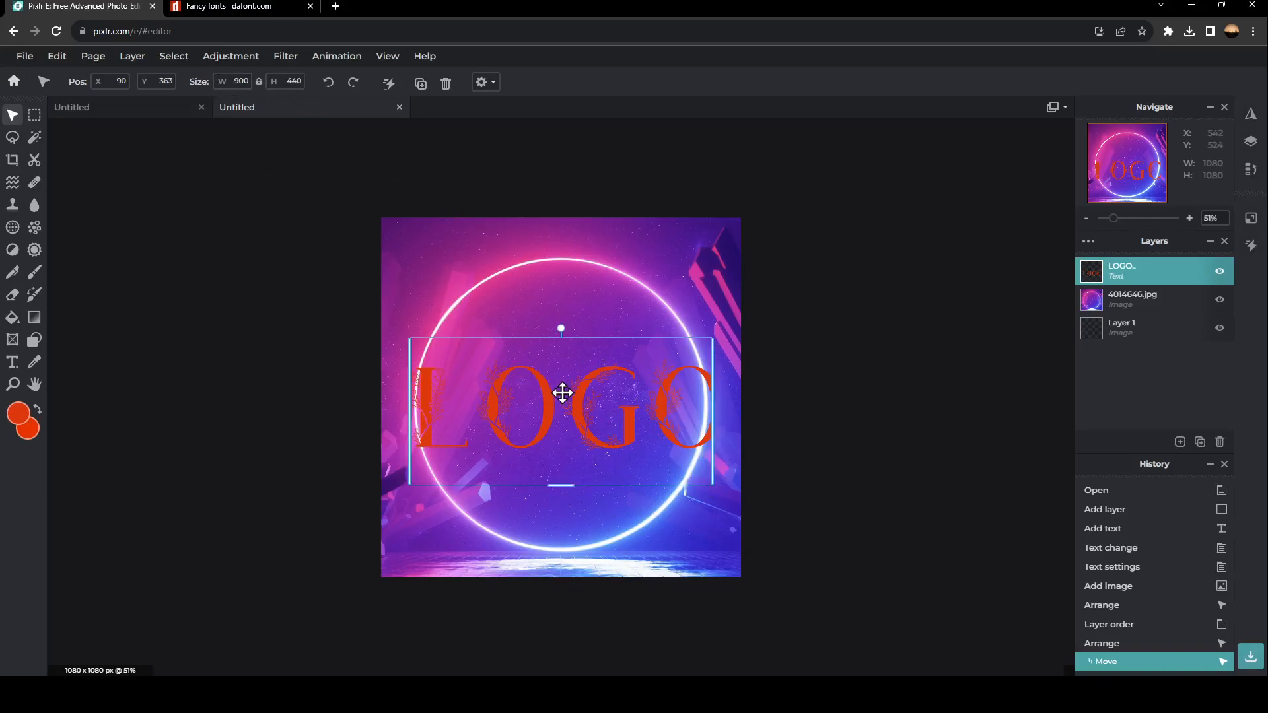
click(14, 362)
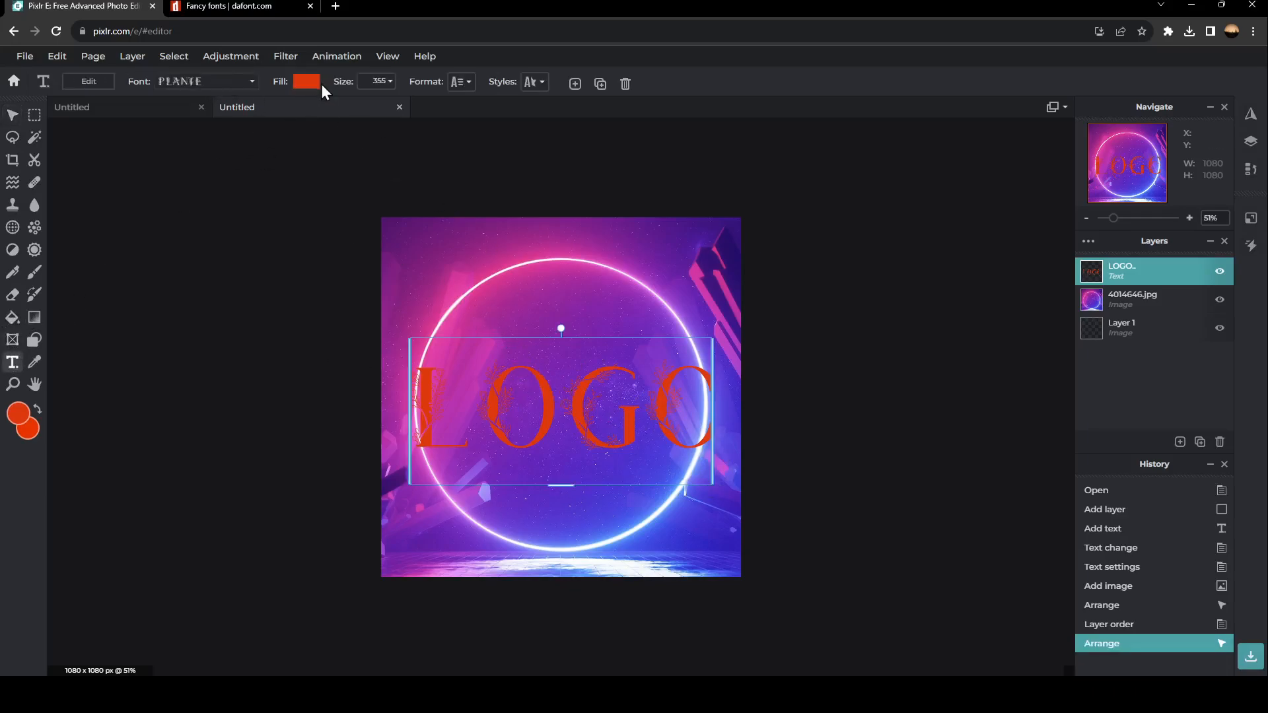
Fill the LOGO text solid white, after briefly trying a gradient fill
click(306, 80)
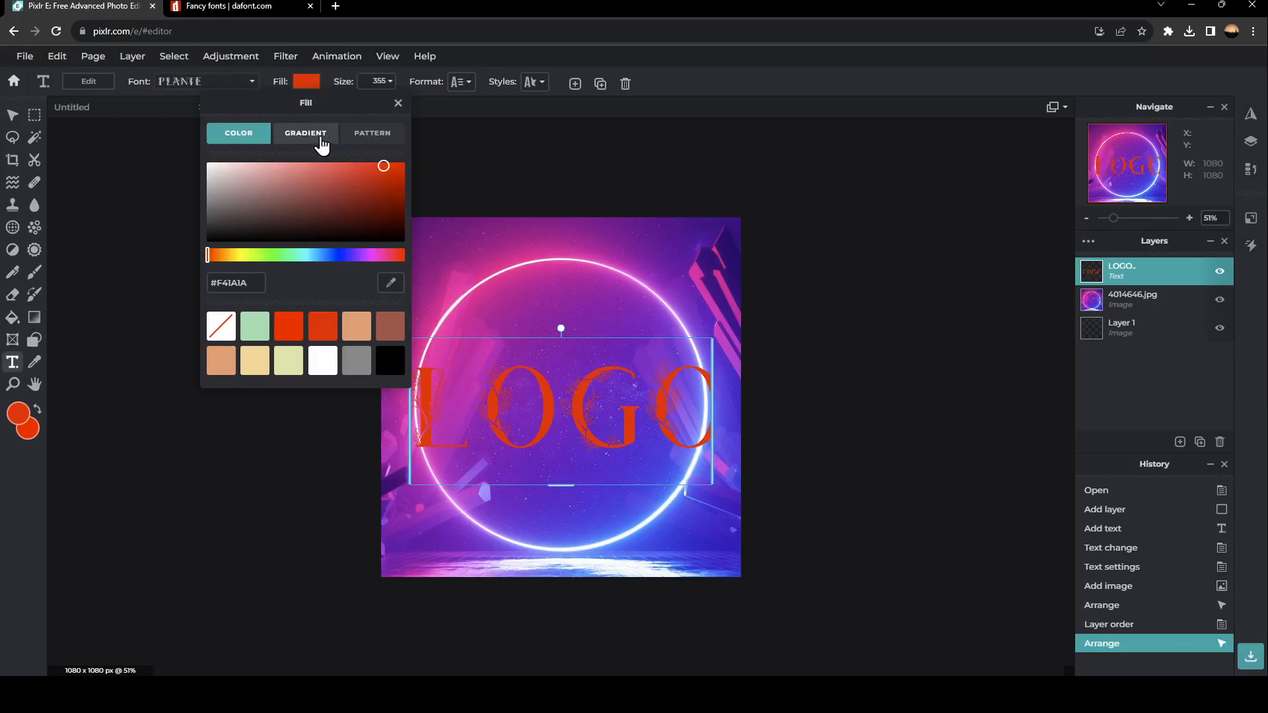
click(323, 359)
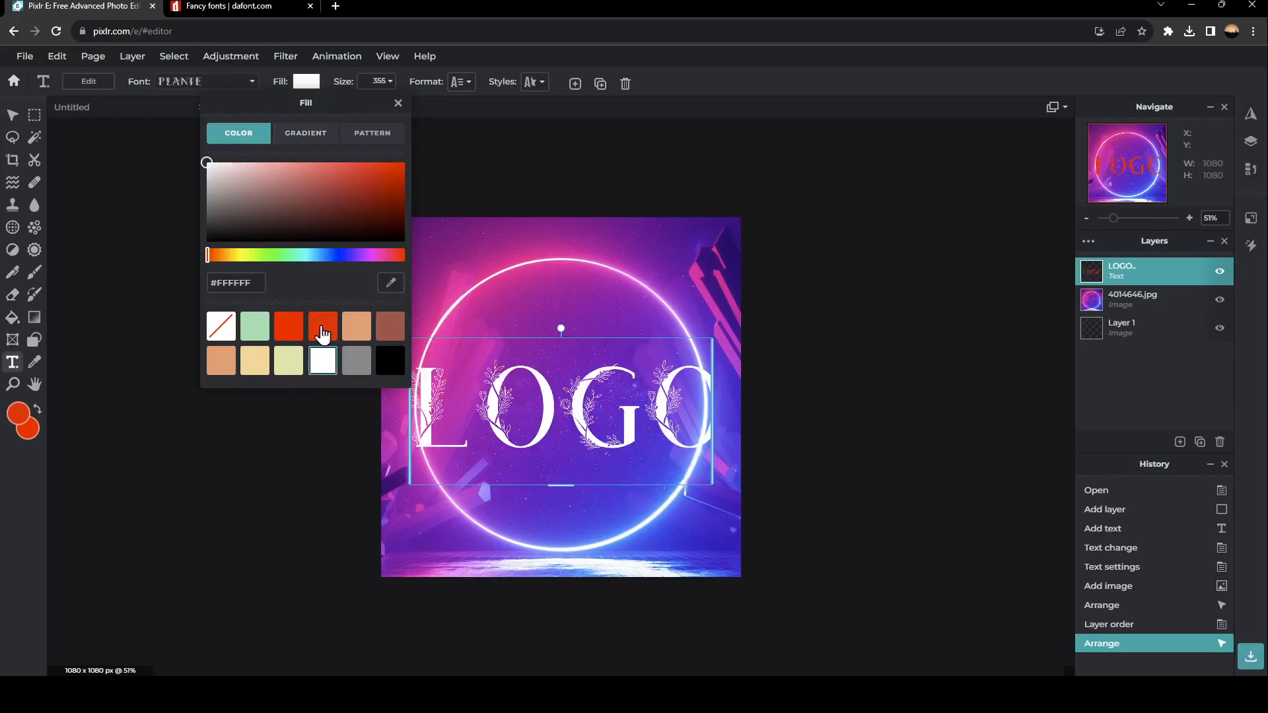
click(305, 132)
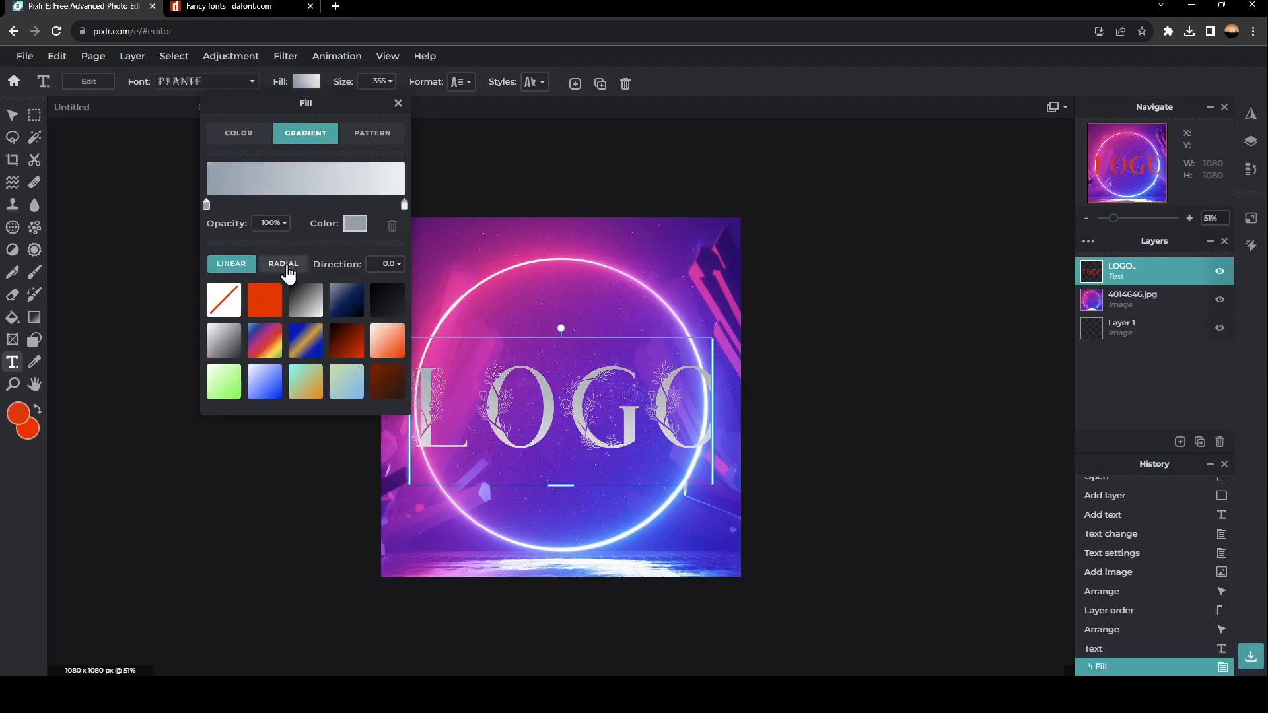
click(238, 132)
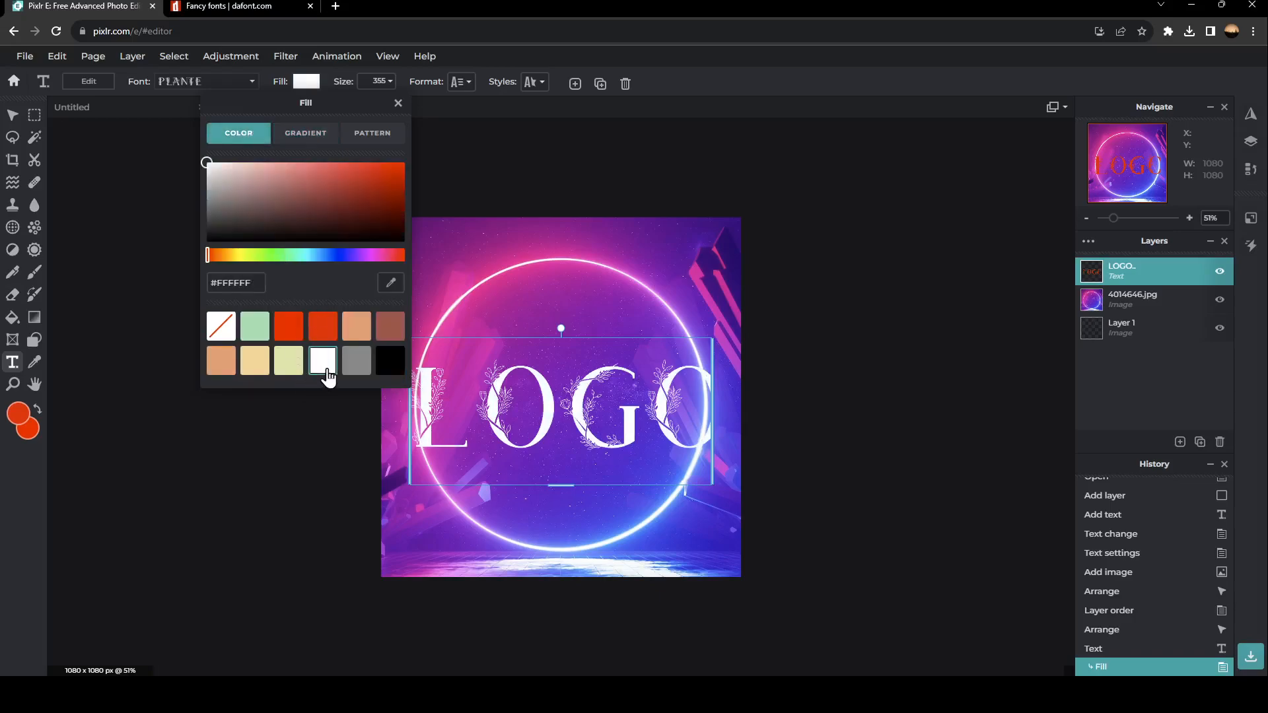
mouse_move(323, 89)
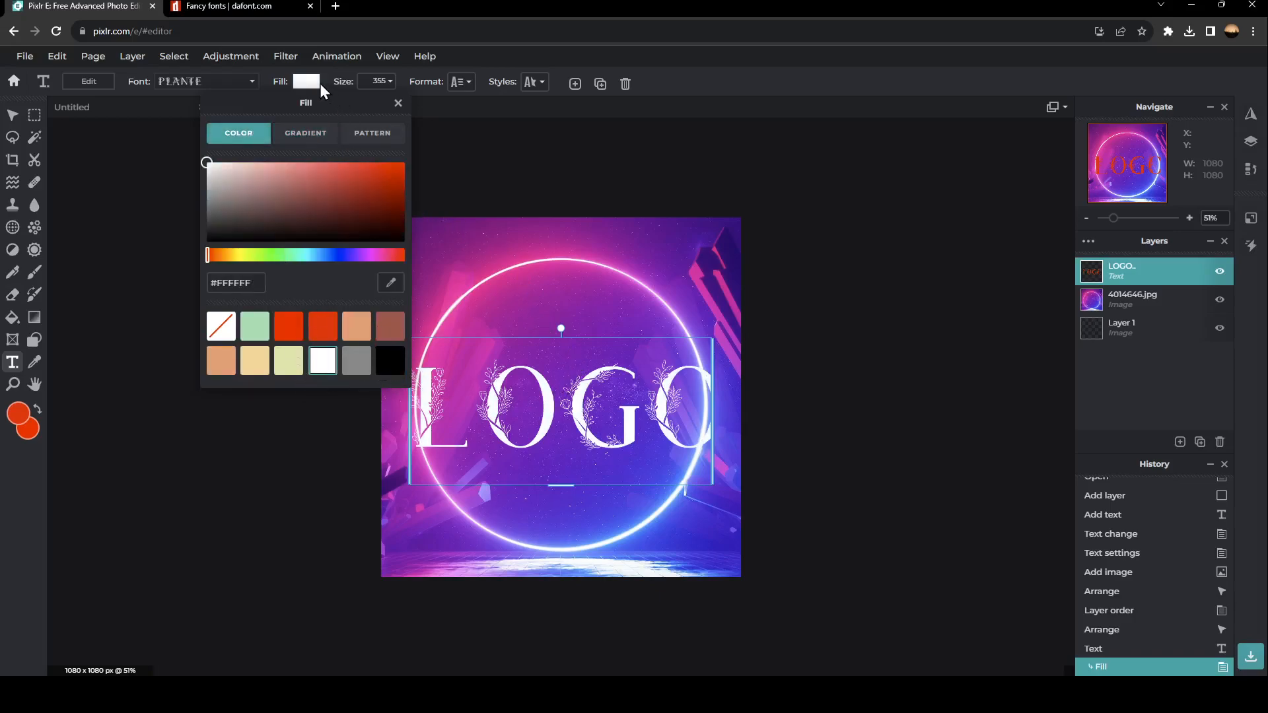
click(397, 103)
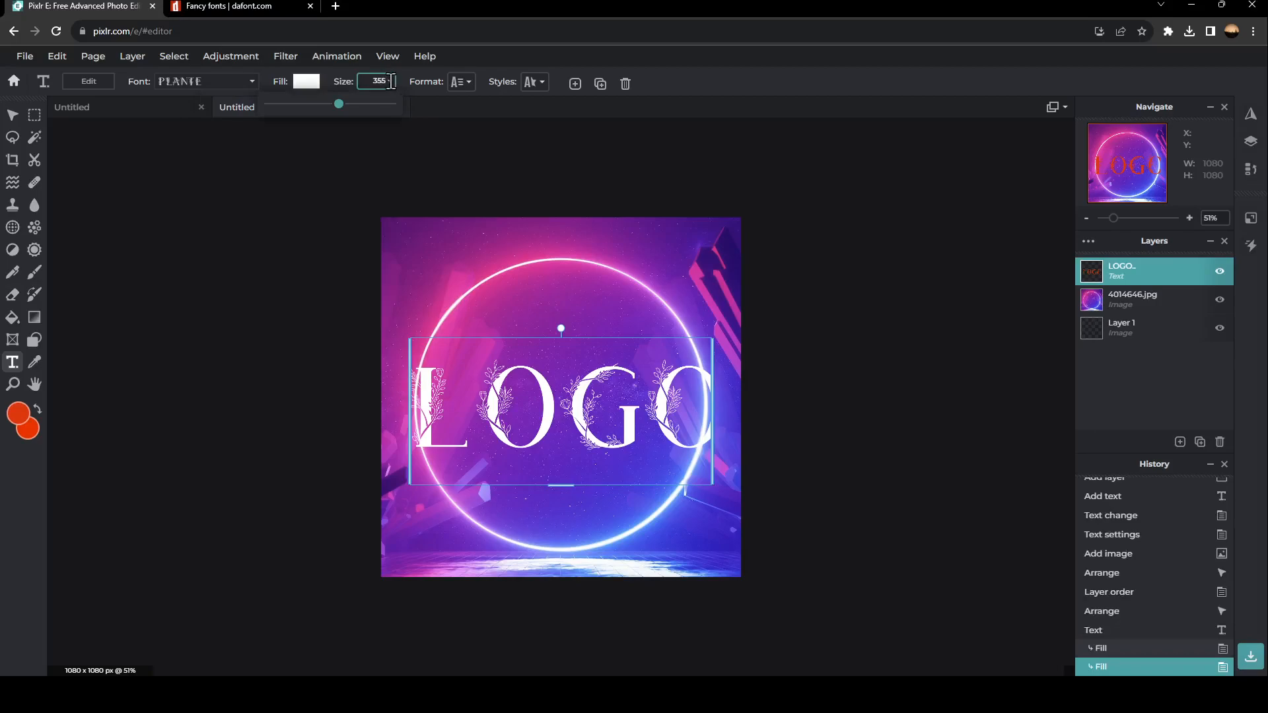
Shrink the LOGO text to about size 265, centre it in the circle and deselect
drag(338, 103, 335, 103)
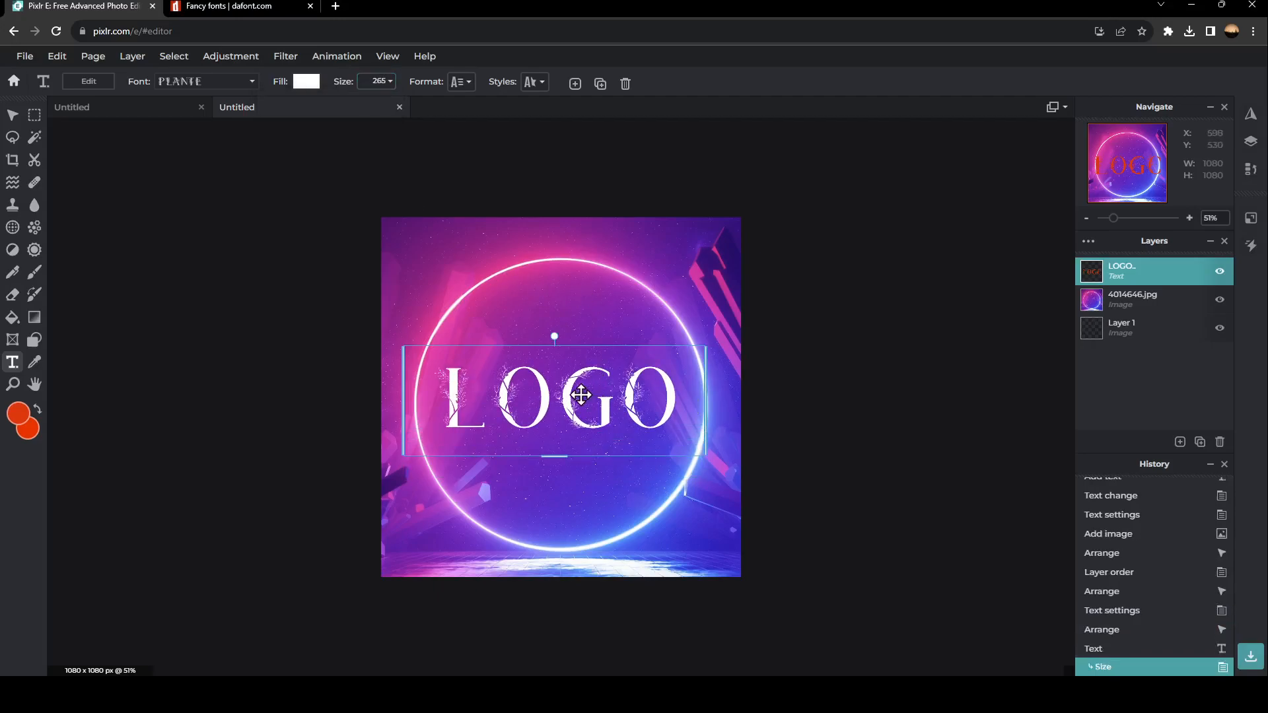
click(595, 495)
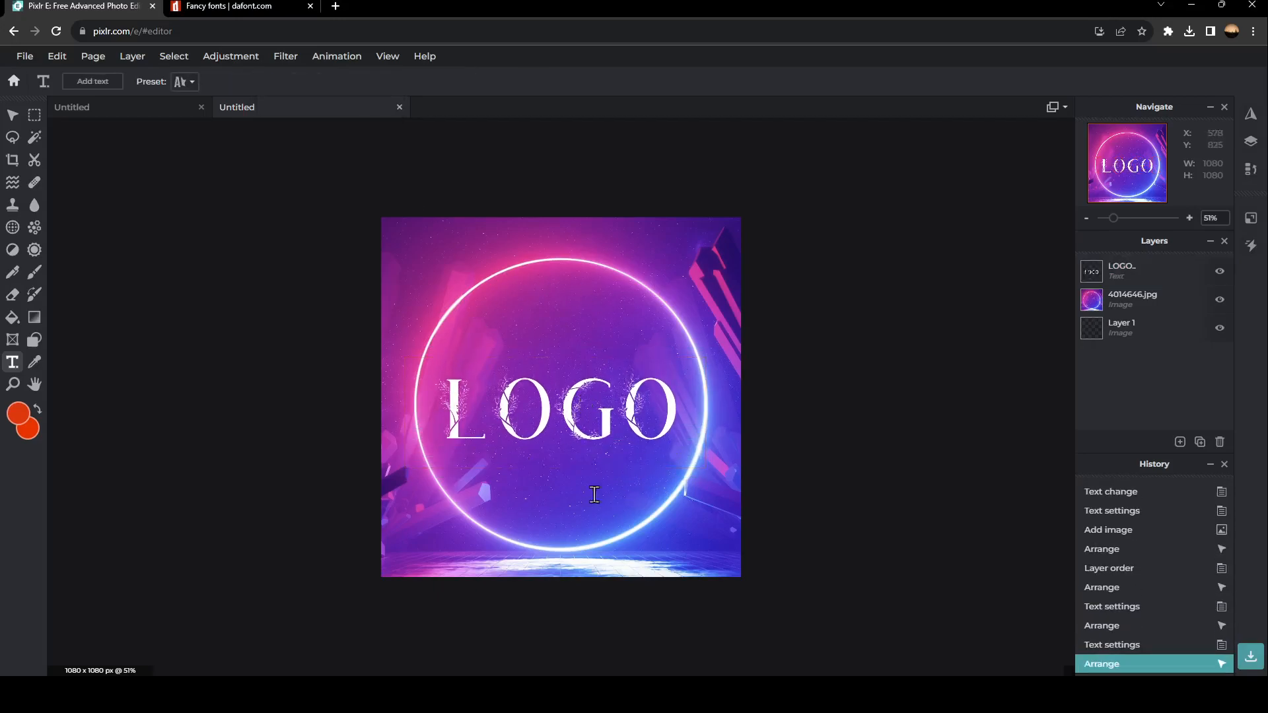
mouse_move(709, 540)
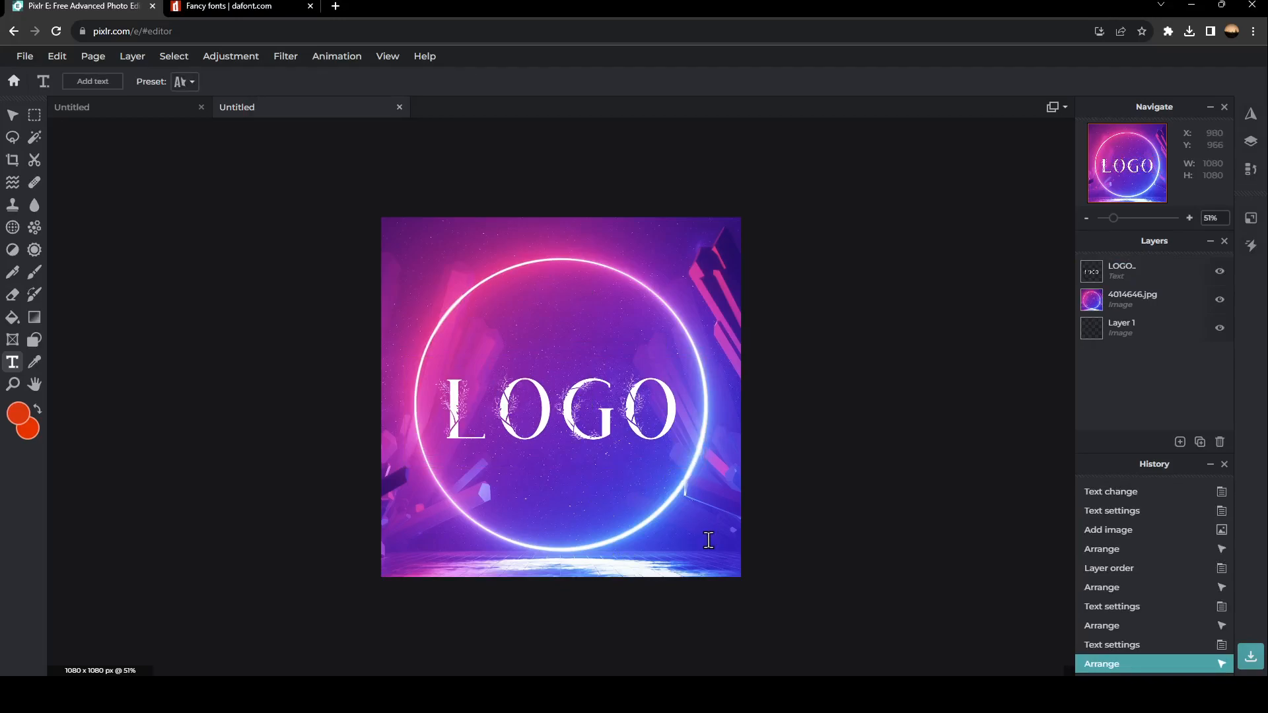